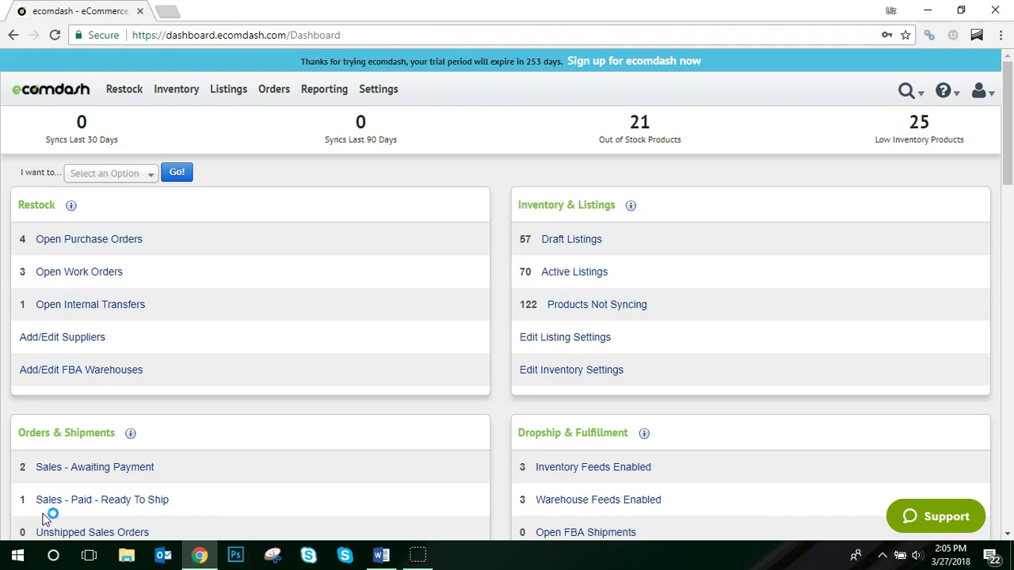
mouse_move(282, 139)
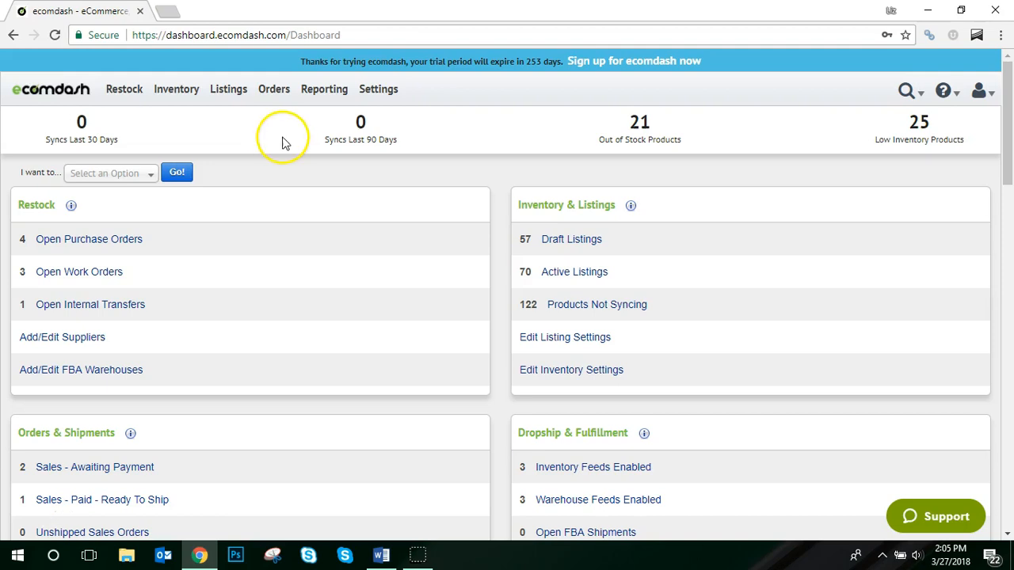
Go to the Variation Attributes list under Settings > Inventory Settings.
left_click(377, 89)
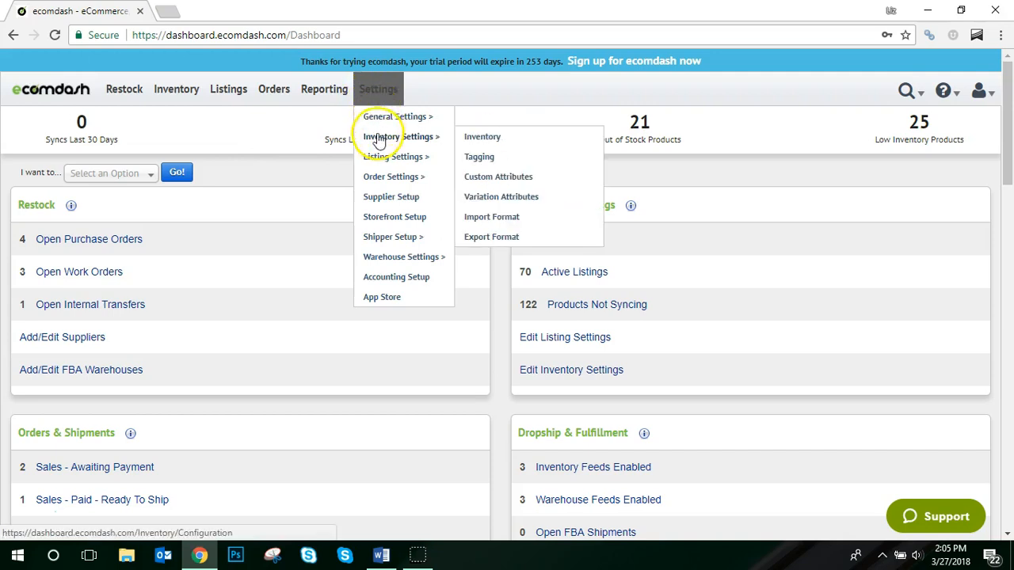
mouse_move(501, 196)
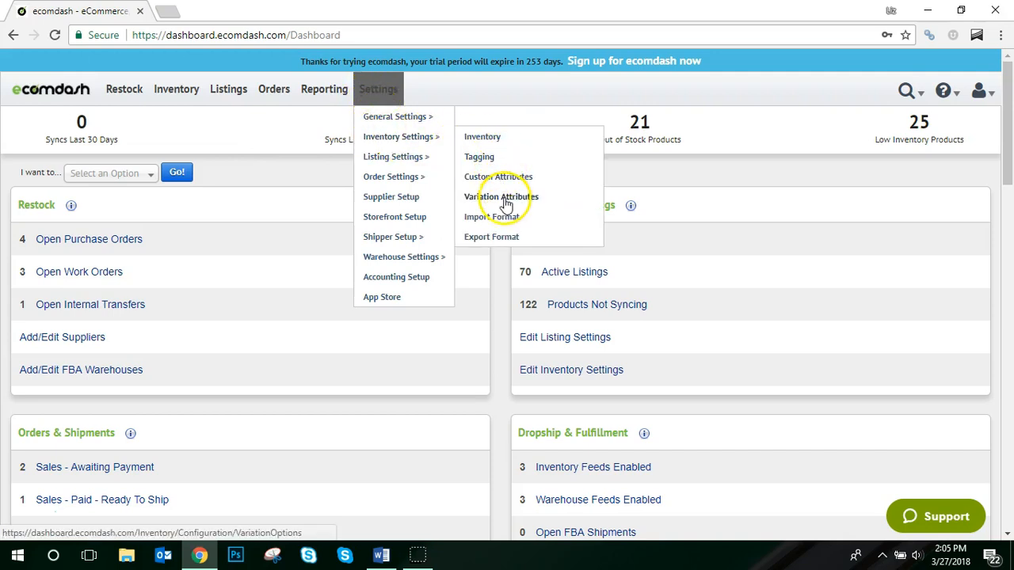
left_click(500, 196)
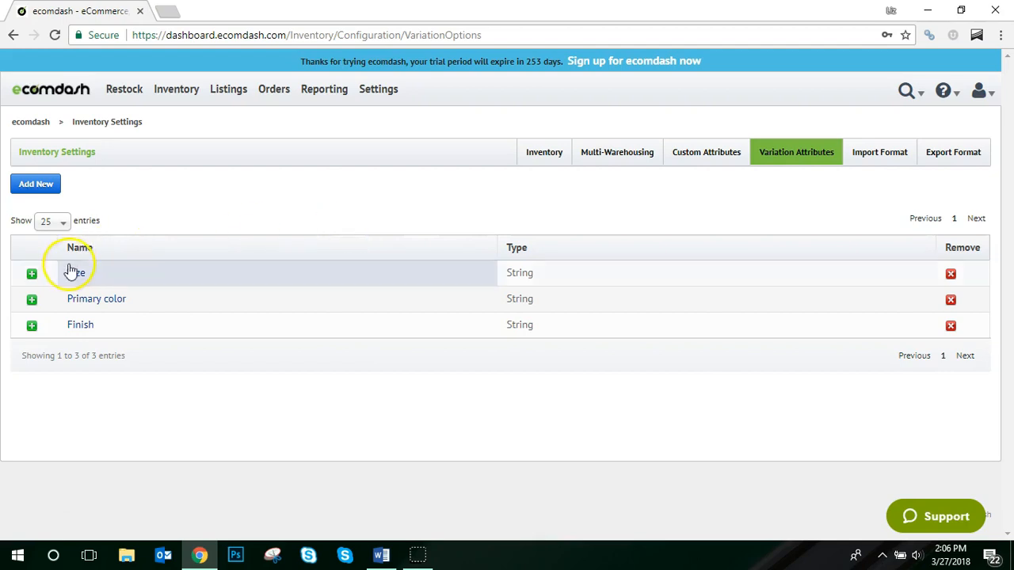
left_click(32, 273)
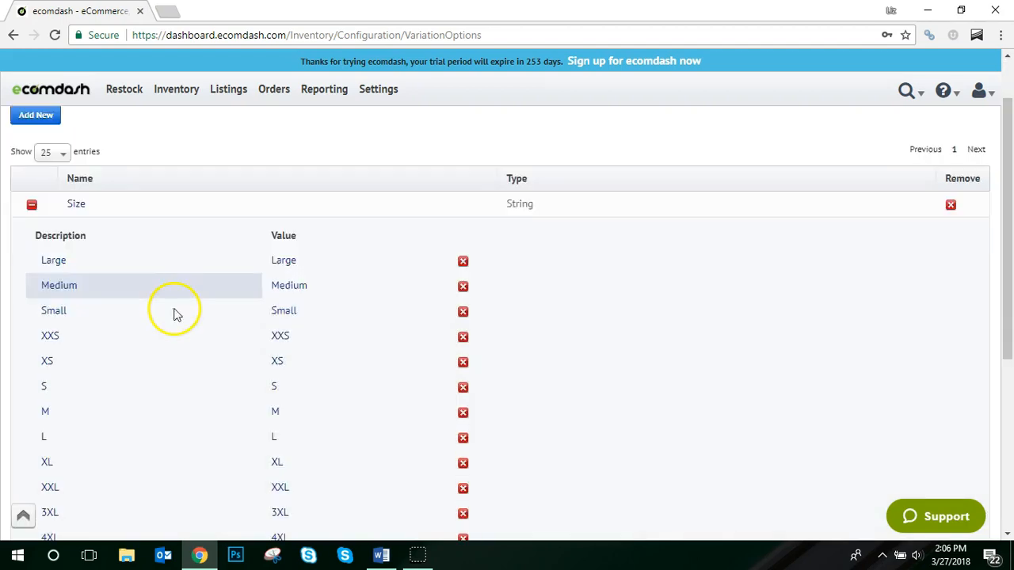
scroll("down", 3)
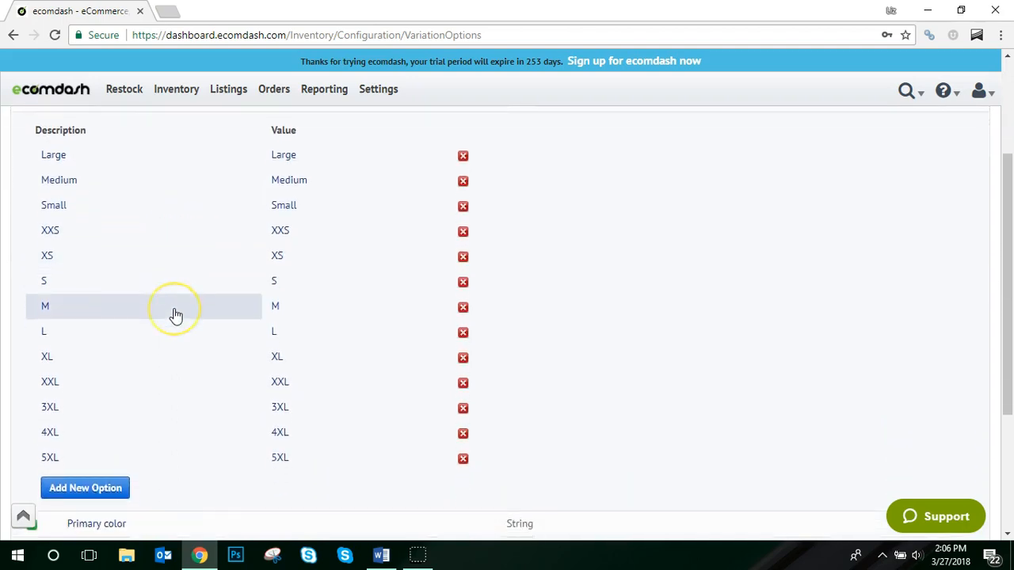
scroll("up", 3)
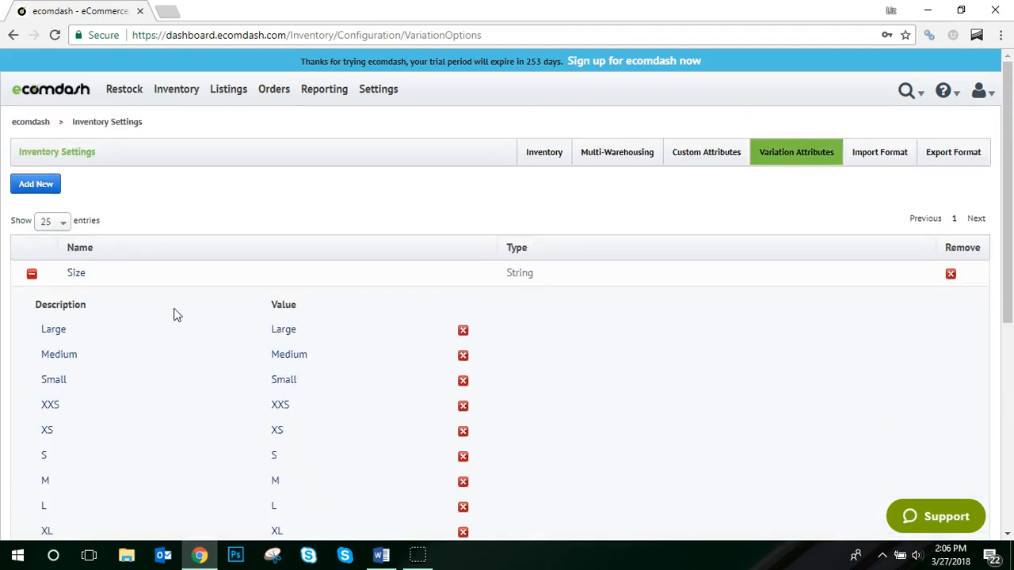
left_click(32, 272)
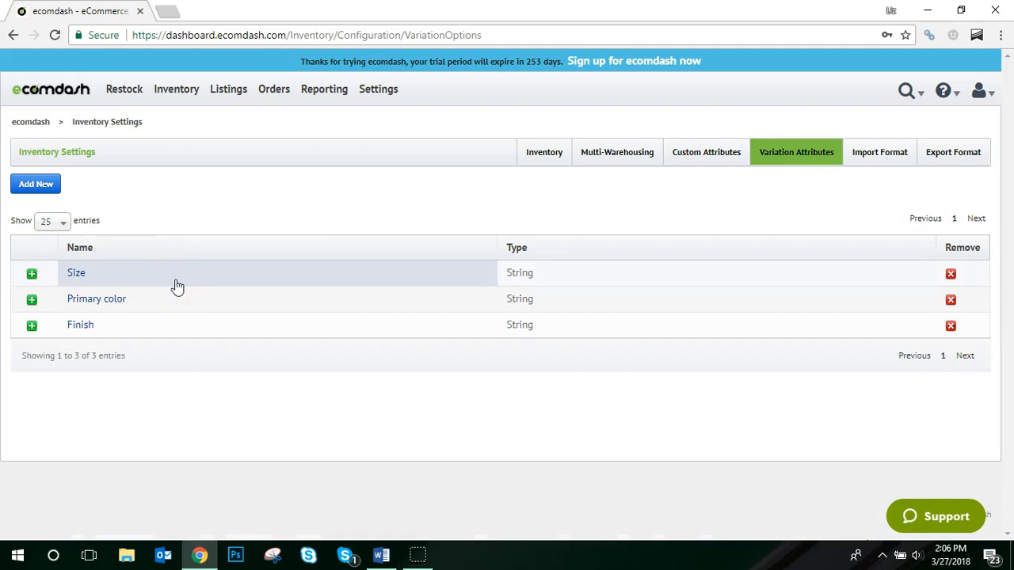
mouse_move(87, 198)
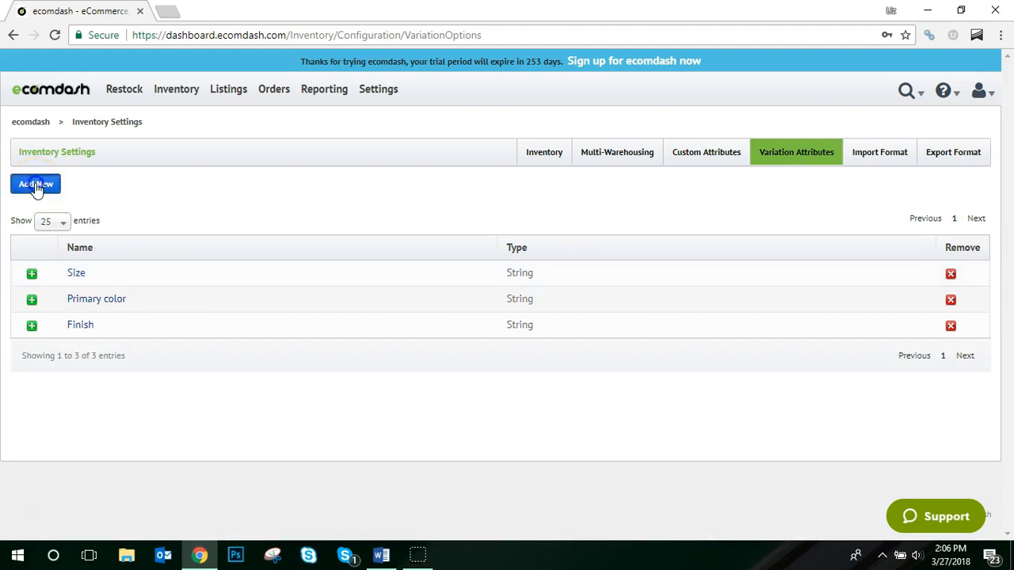
Create and save a new String-type option set named Color.
left_click(35, 184)
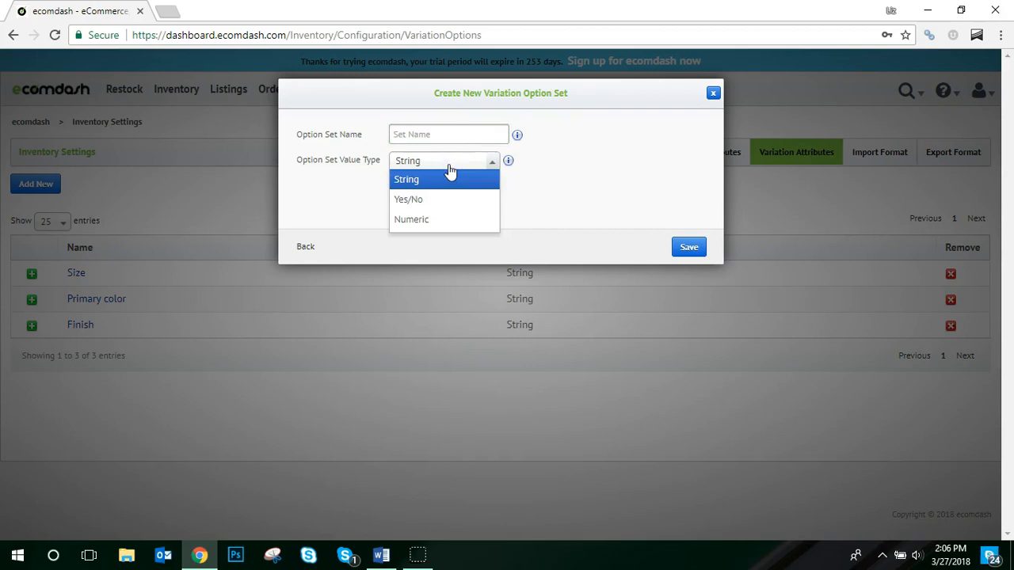
mouse_move(440, 200)
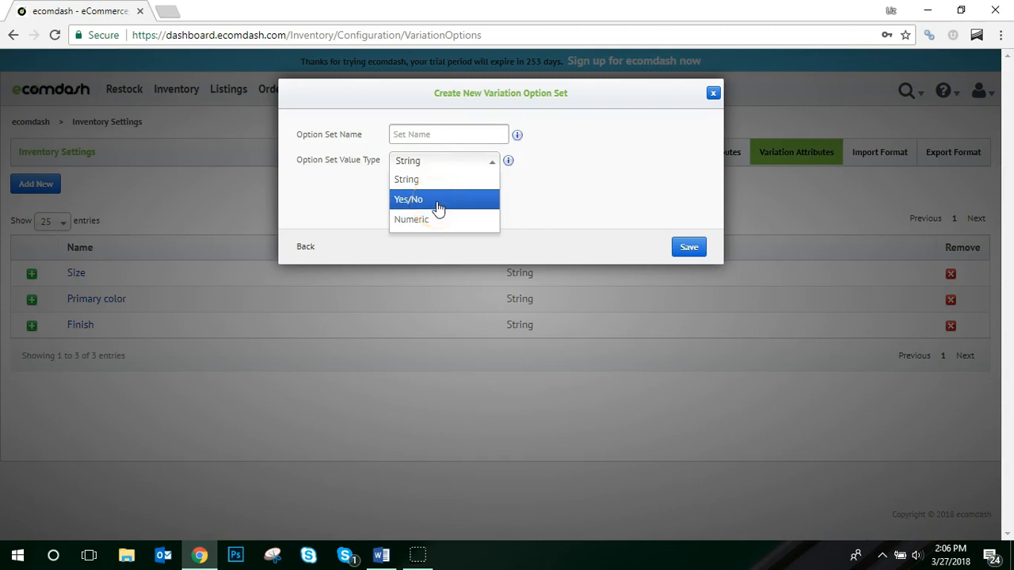
mouse_move(482, 134)
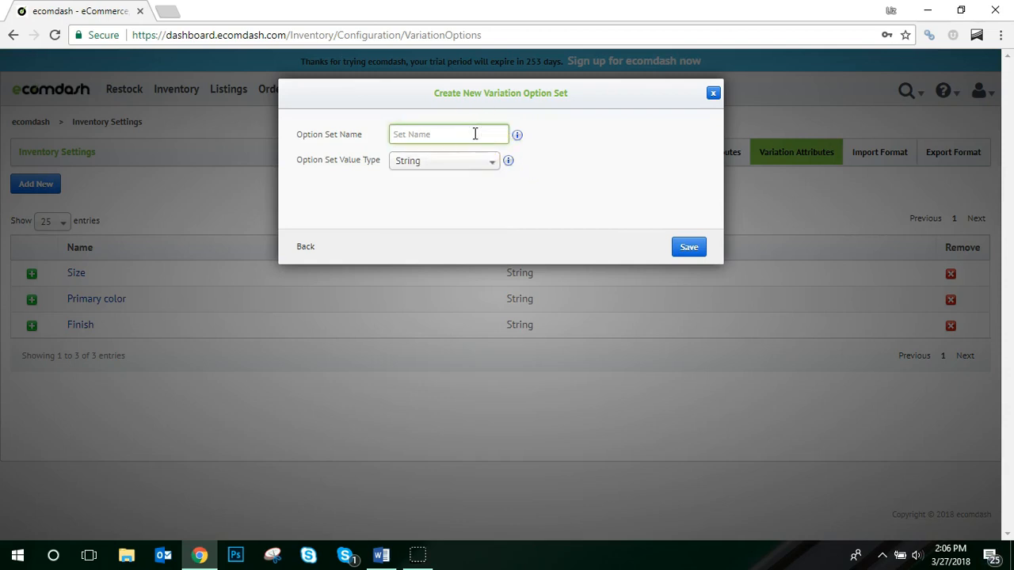
type("Color")
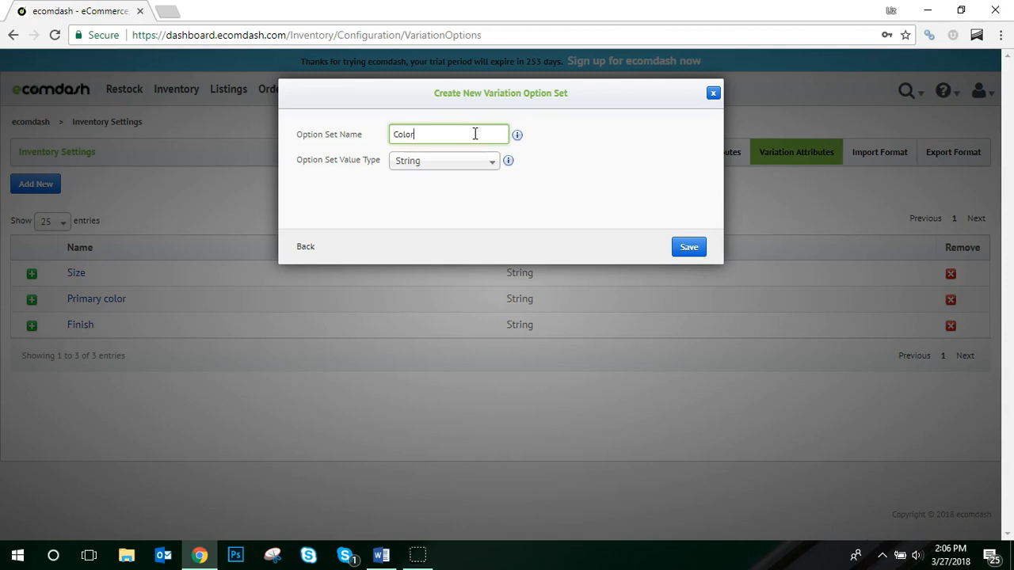
mouse_move(472, 162)
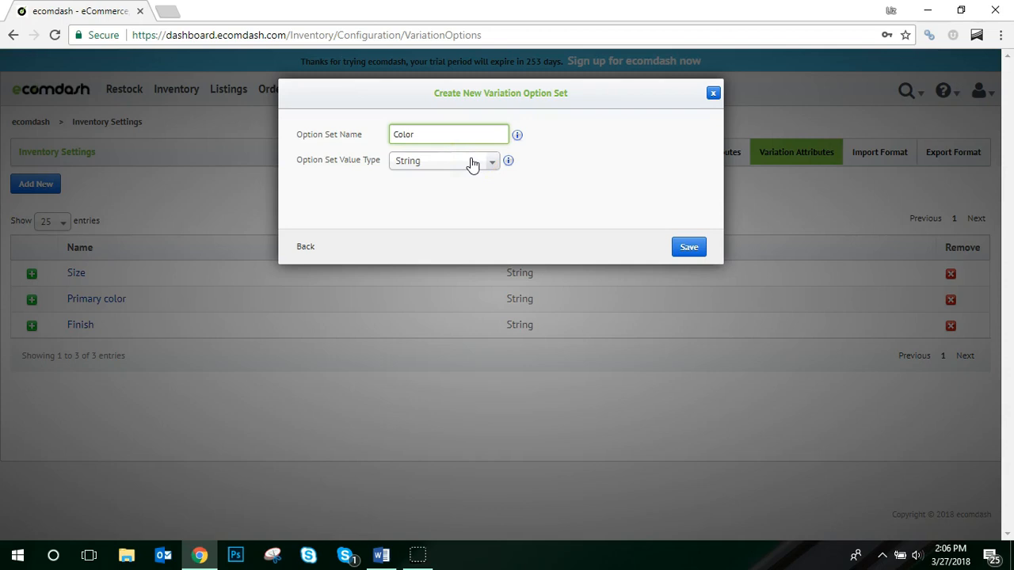
mouse_move(663, 231)
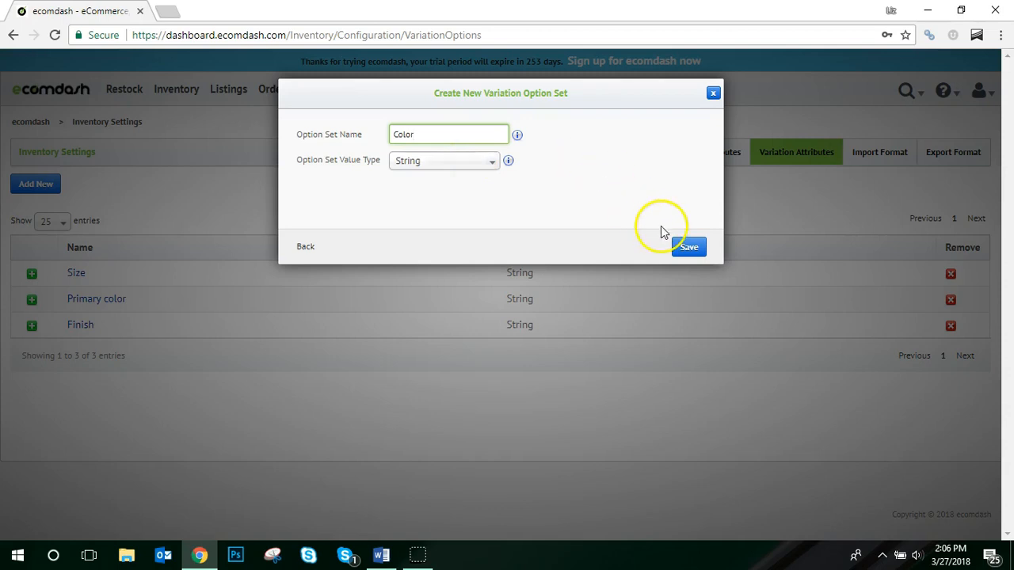
left_click(688, 247)
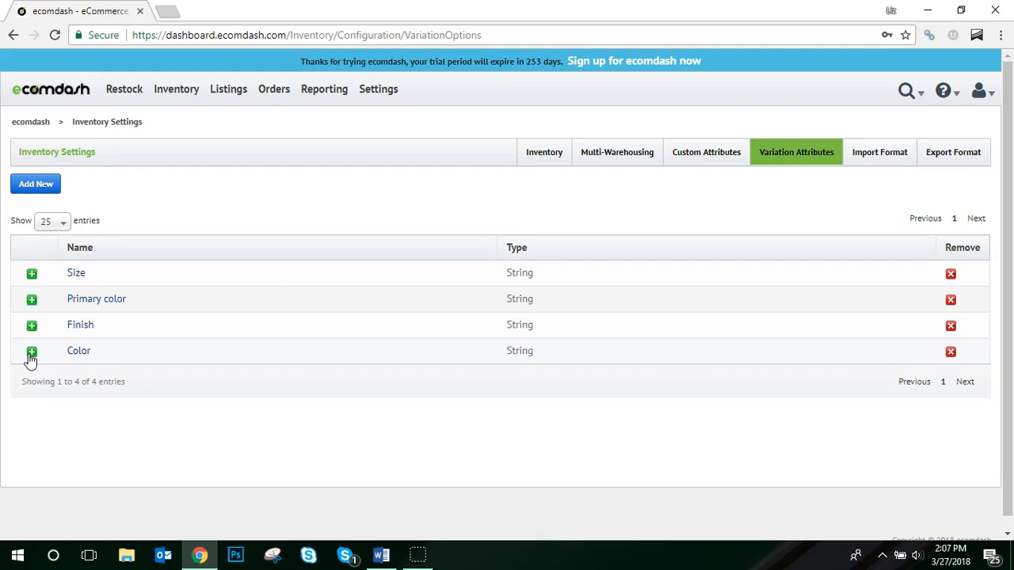
Expand the Color option set and start adding its first value.
left_click(32, 352)
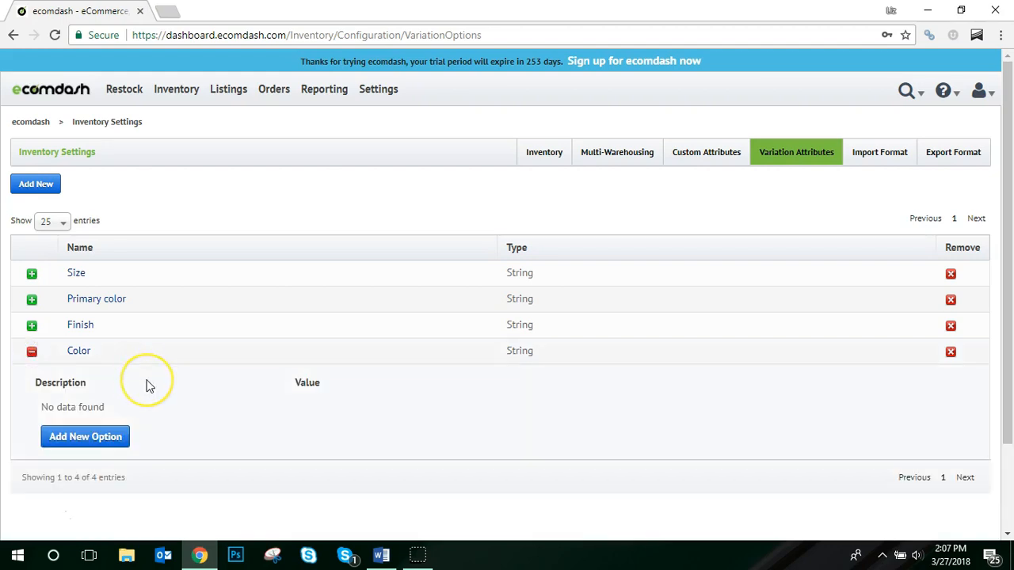
scroll("down", 3)
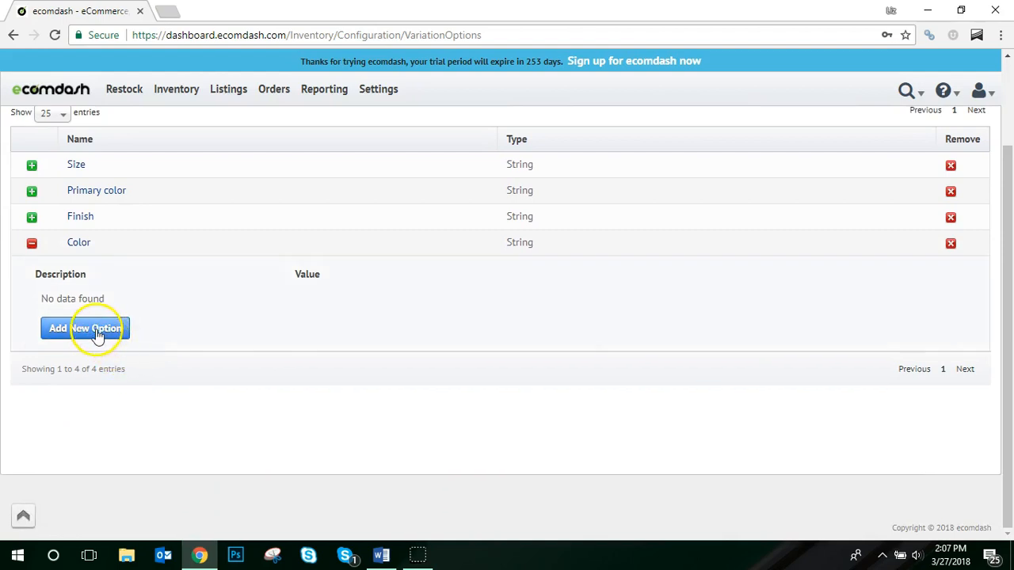
mouse_move(86, 328)
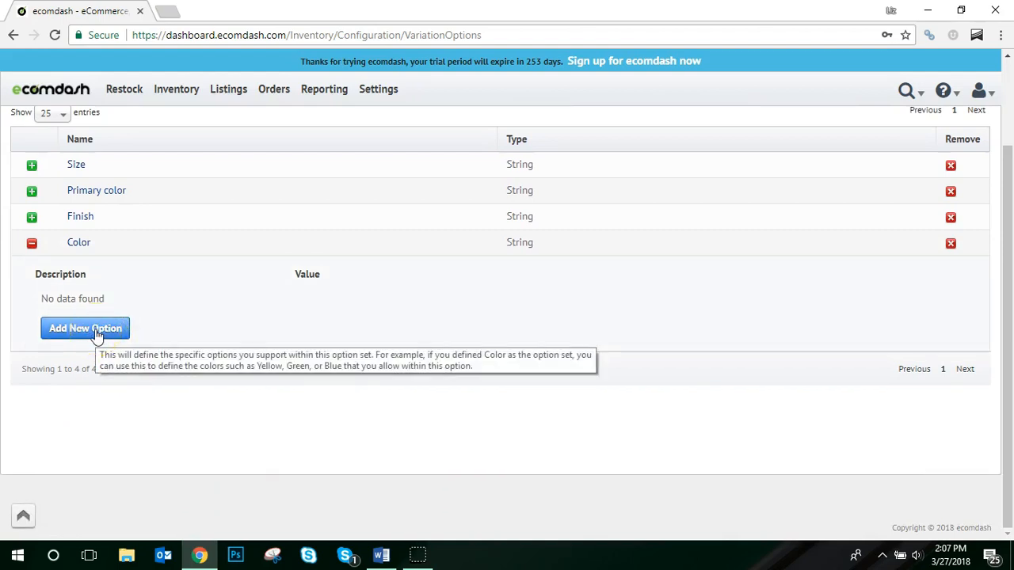
left_click(85, 328)
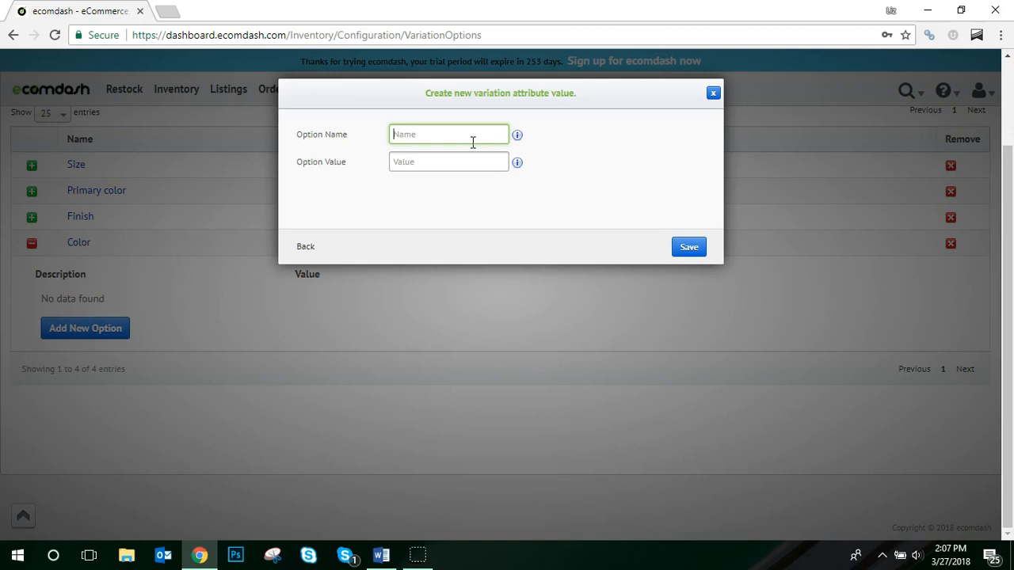
Save option RD with value Red to Color and start another value form.
type("RD")
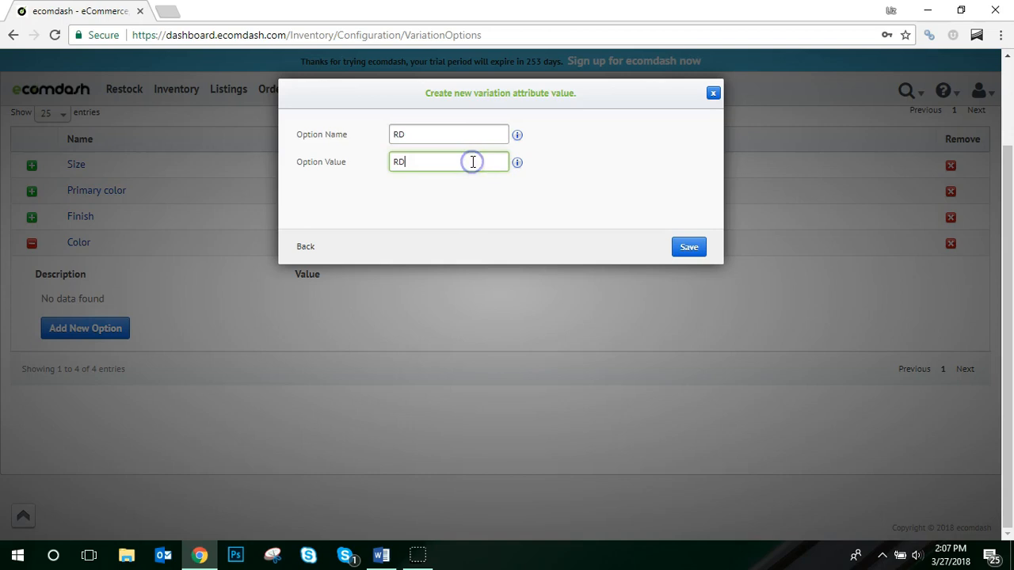
key("Backspace")
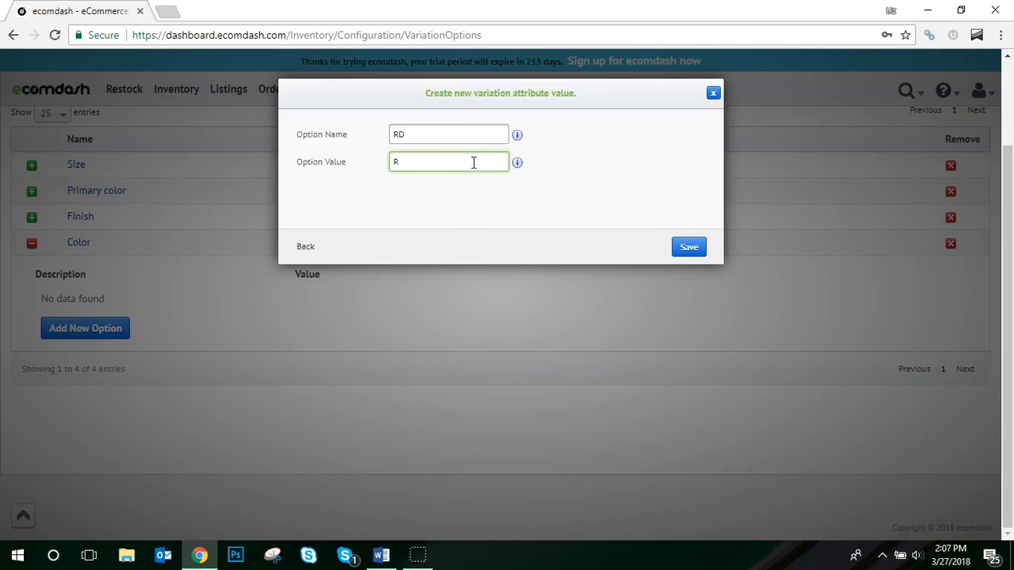
type("ed")
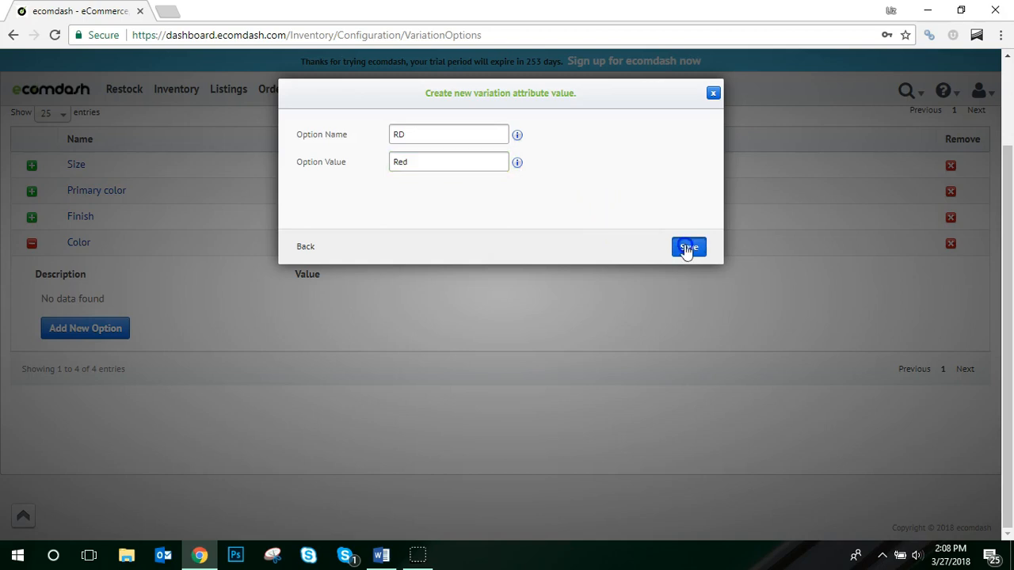
left_click(687, 247)
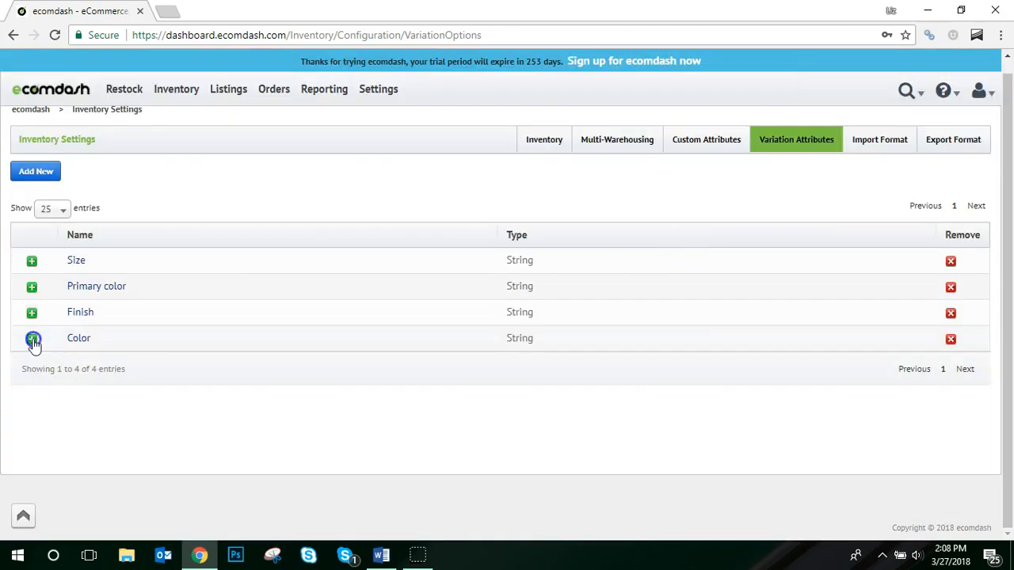
left_click(32, 339)
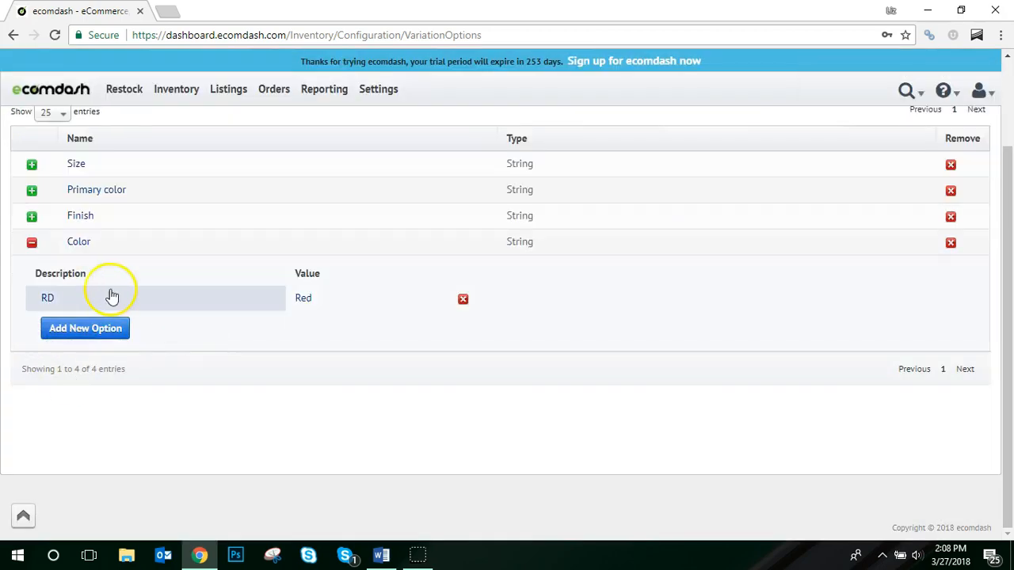
mouse_move(85, 328)
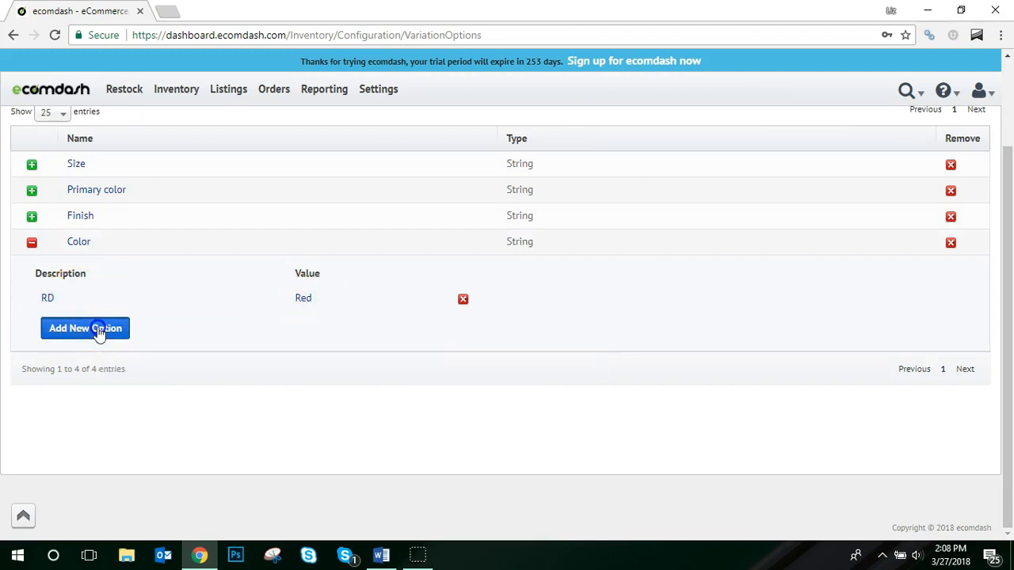
left_click(86, 328)
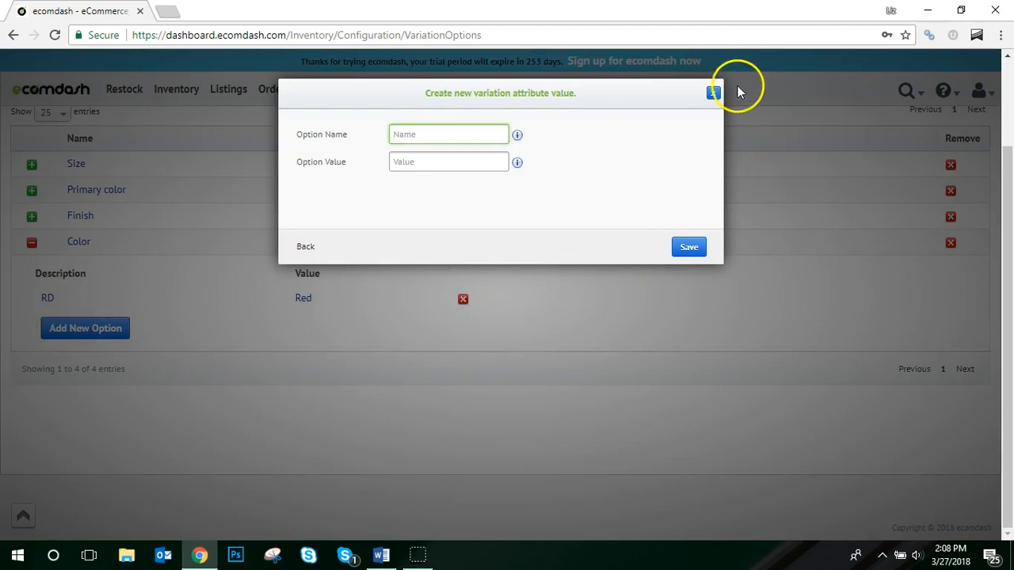
Dismiss the empty value form and move to the Inventory menu.
left_click(712, 92)
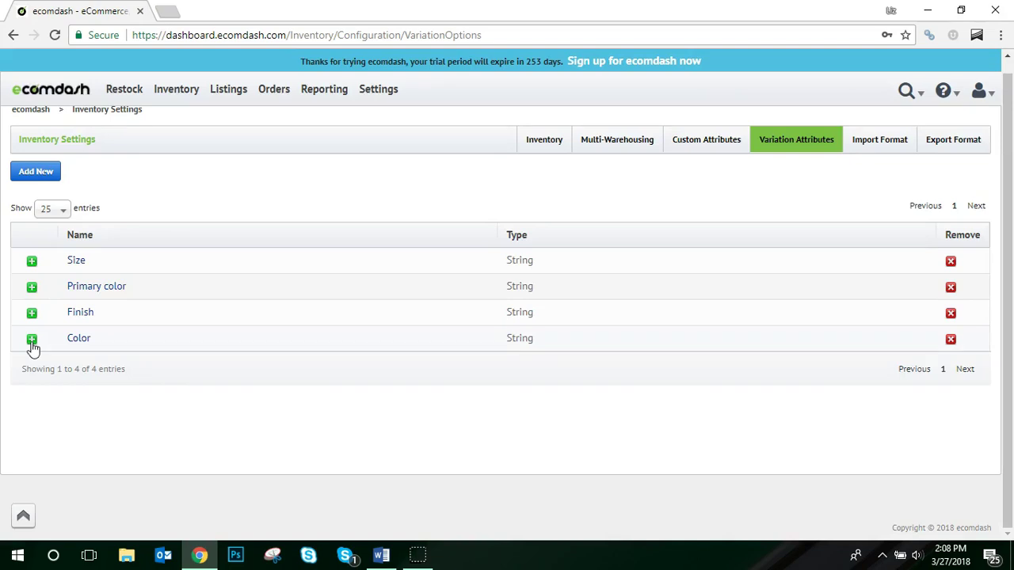
mouse_move(41, 333)
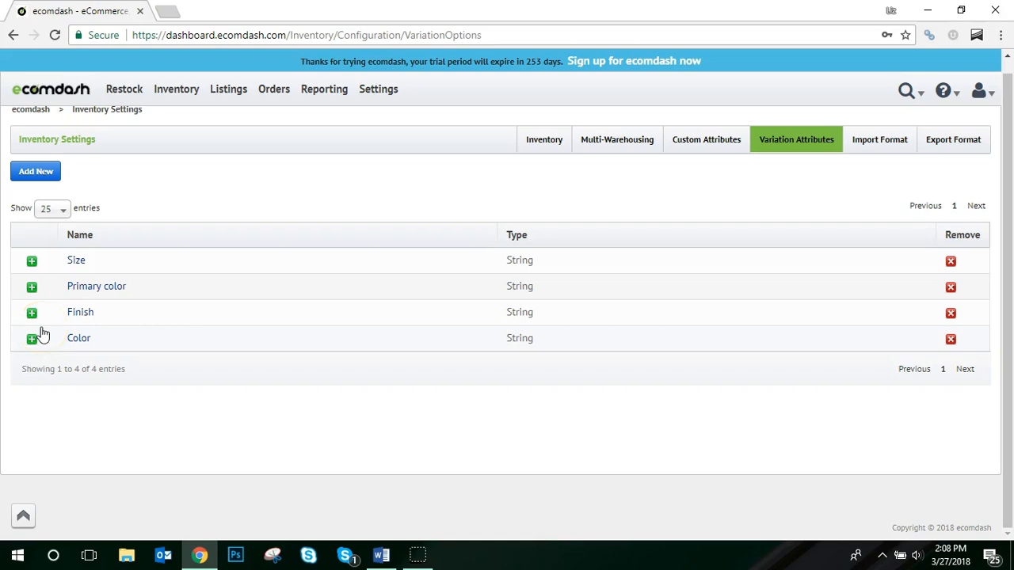
left_click(175, 88)
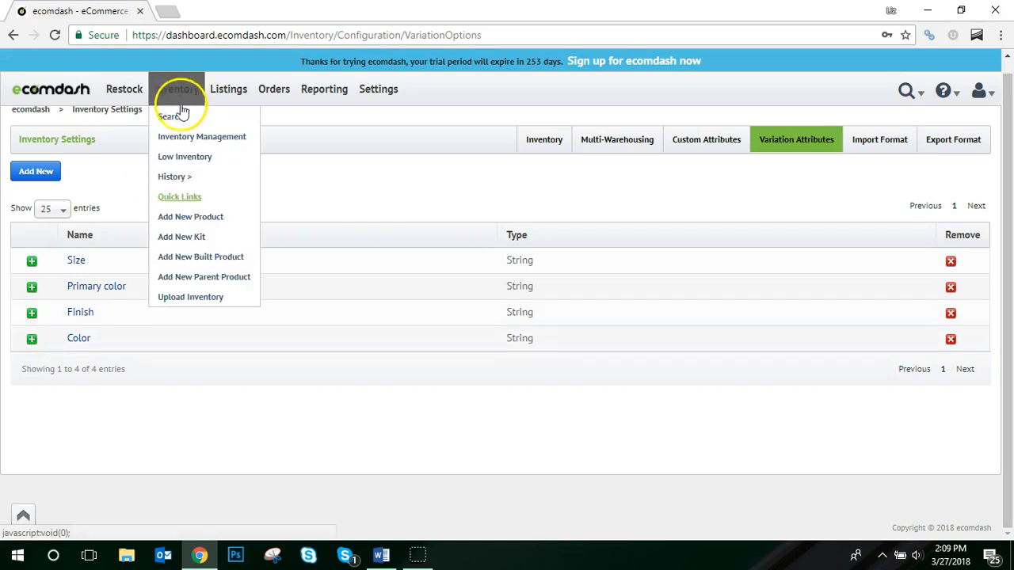
mouse_move(190, 276)
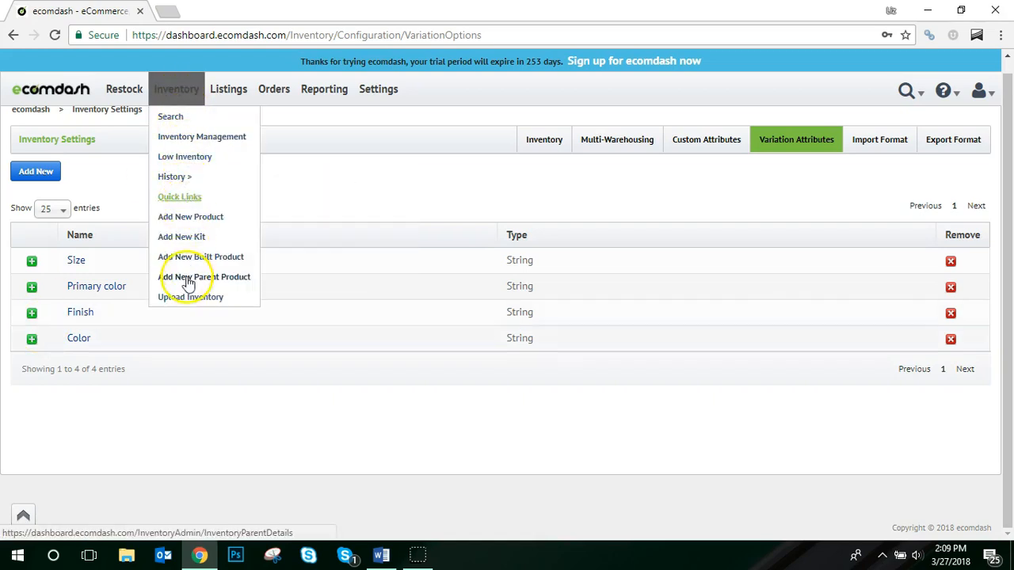
Start a blank new parent product via Add New Parent Product.
left_click(204, 275)
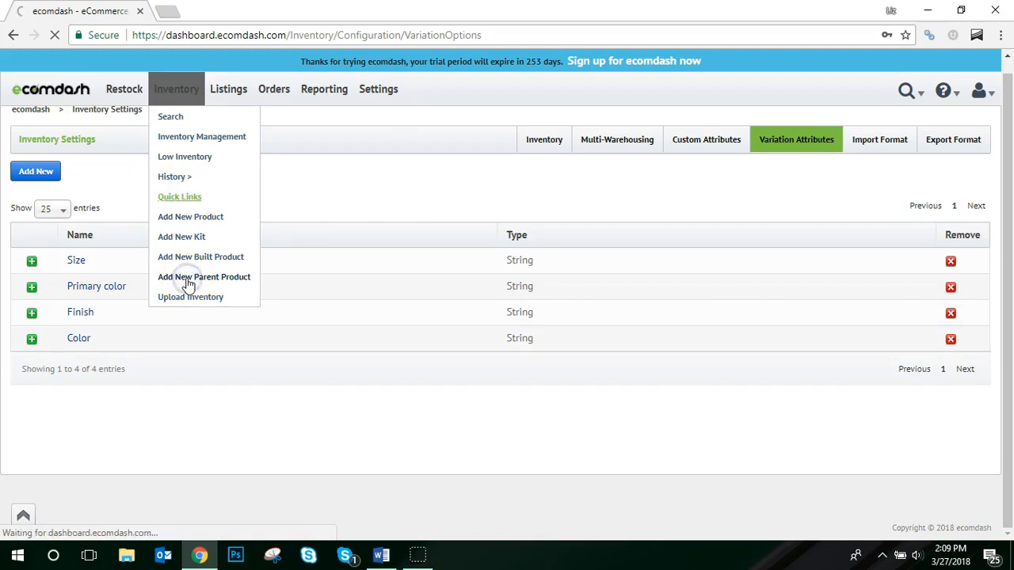
left_click(203, 276)
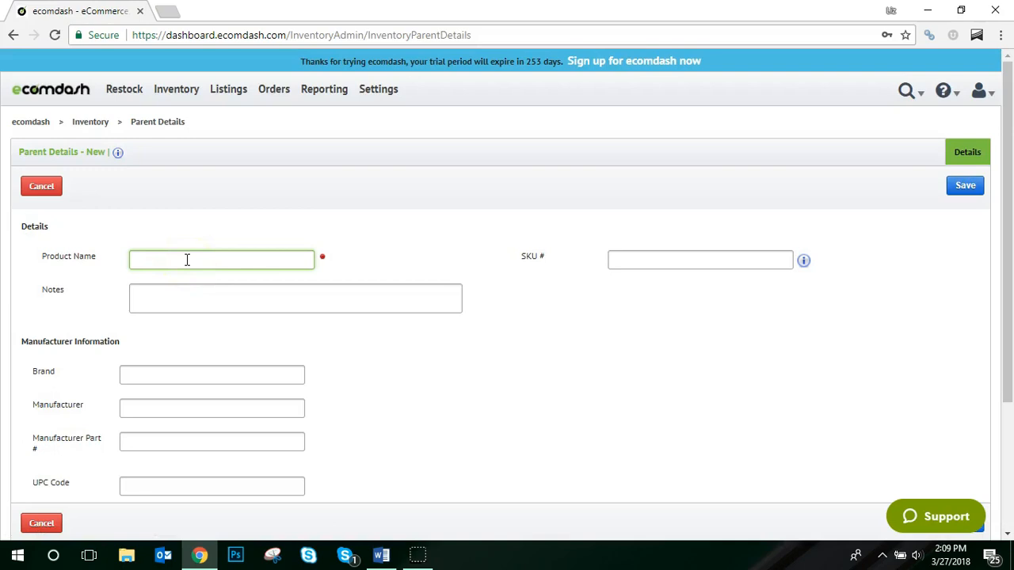
Save parent product Black Panther Costume with SKU BPC-001.
type("Black")
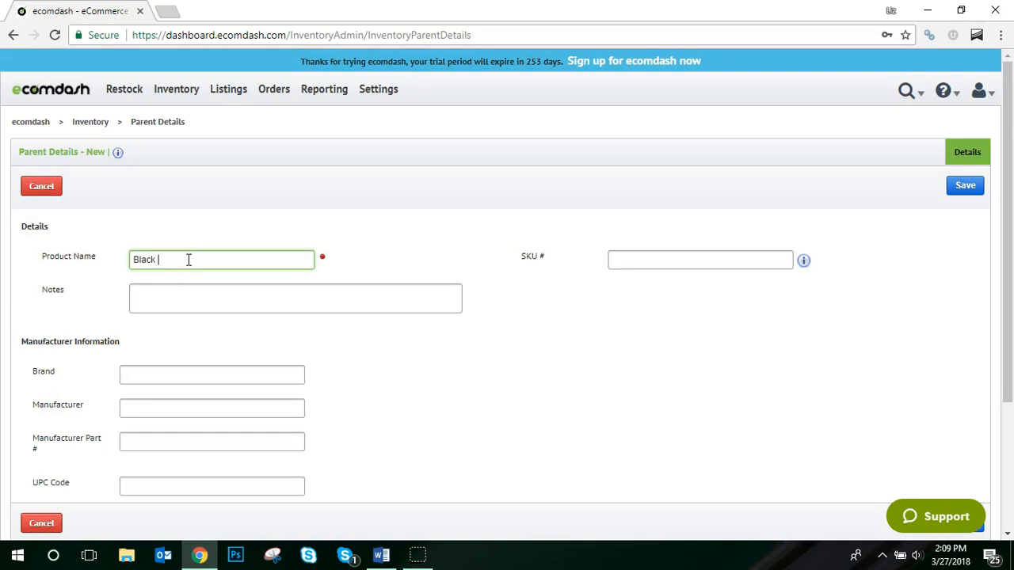
type("BPC1")
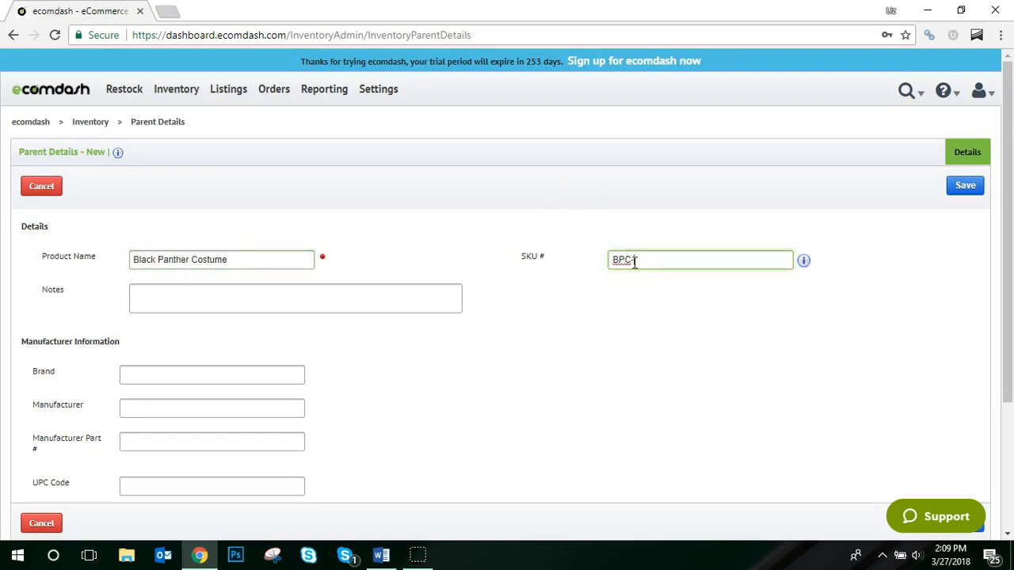
left_click(965, 184)
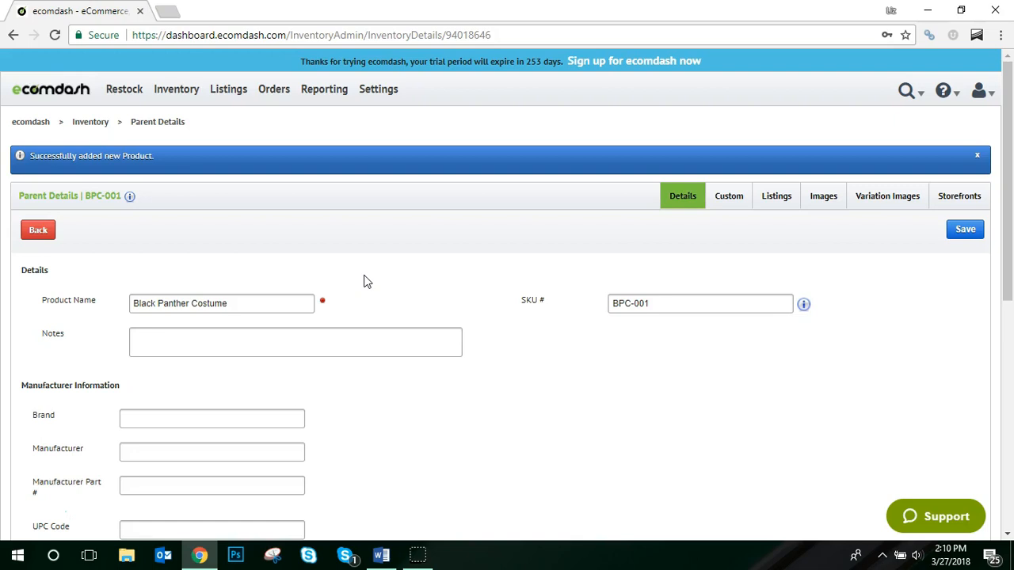
scroll("down", 3)
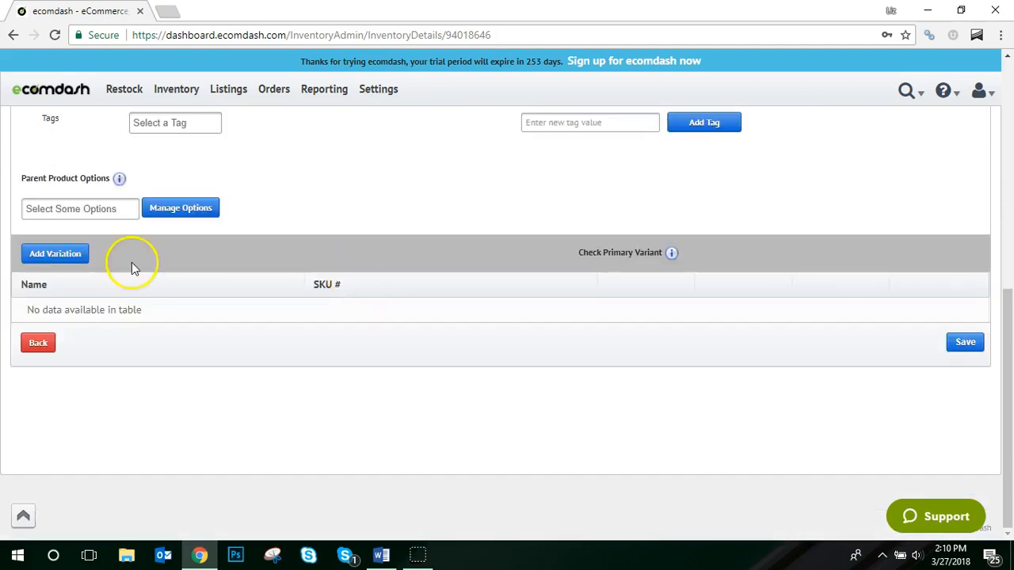
Add the Large, Medium and Small Black Panther Costume products as variations.
left_click(53, 253)
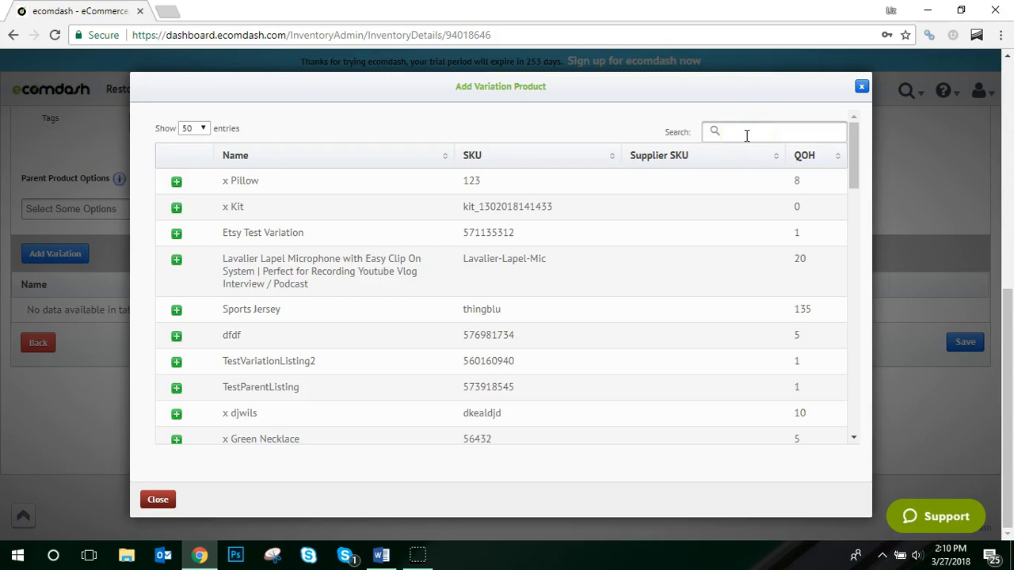
type("bpd")
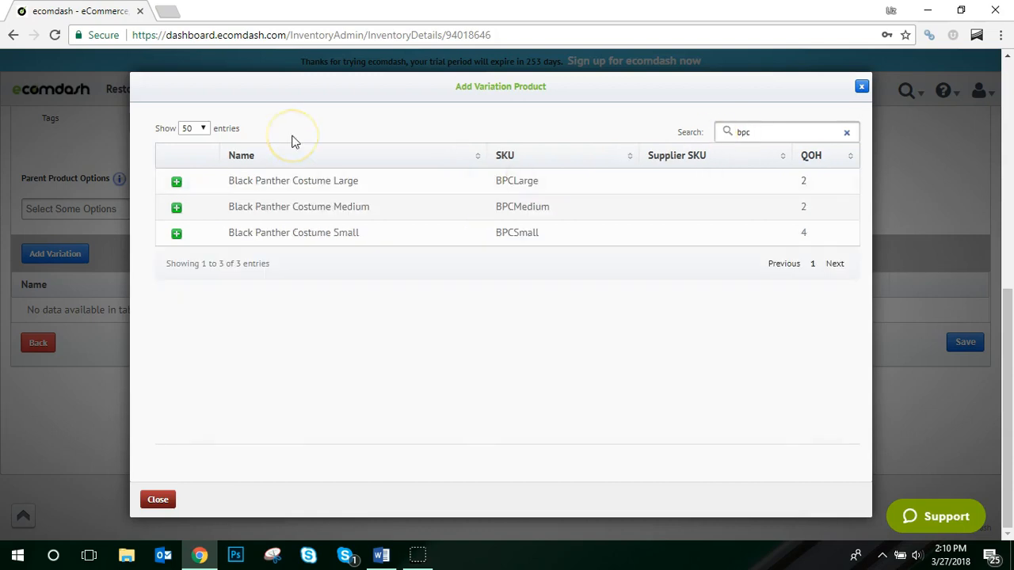
left_click(176, 181)
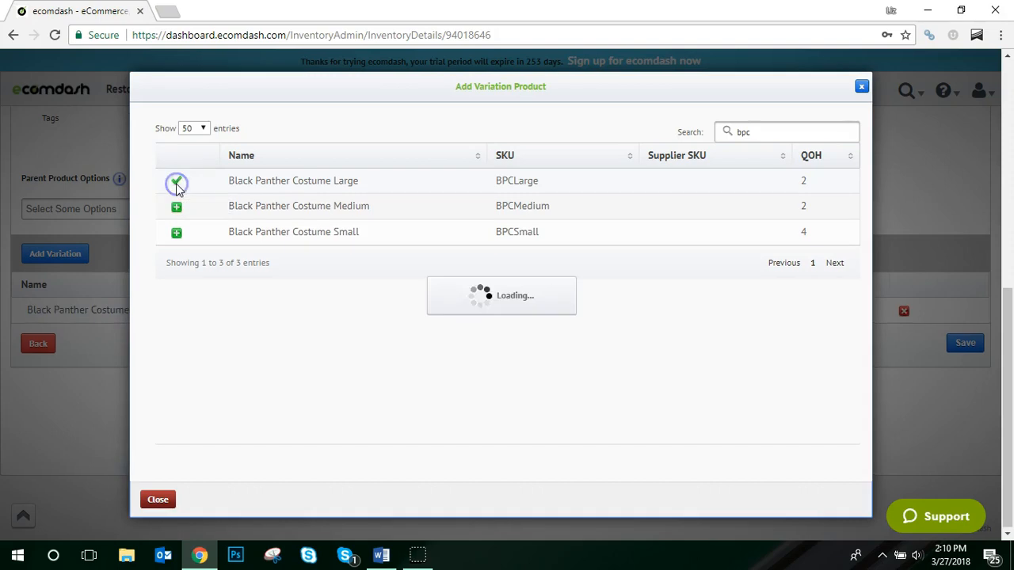
left_click(175, 181)
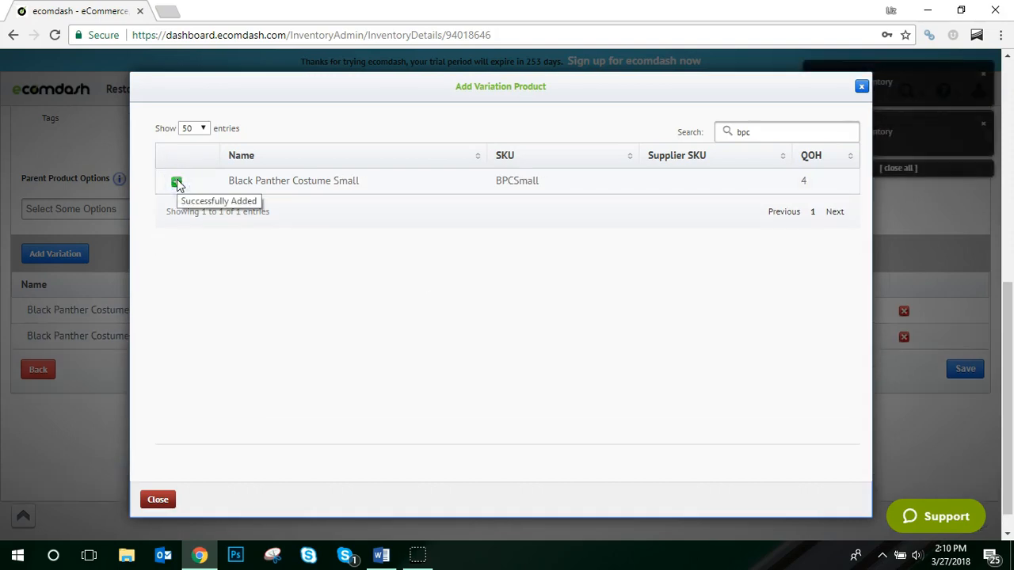
left_click(157, 499)
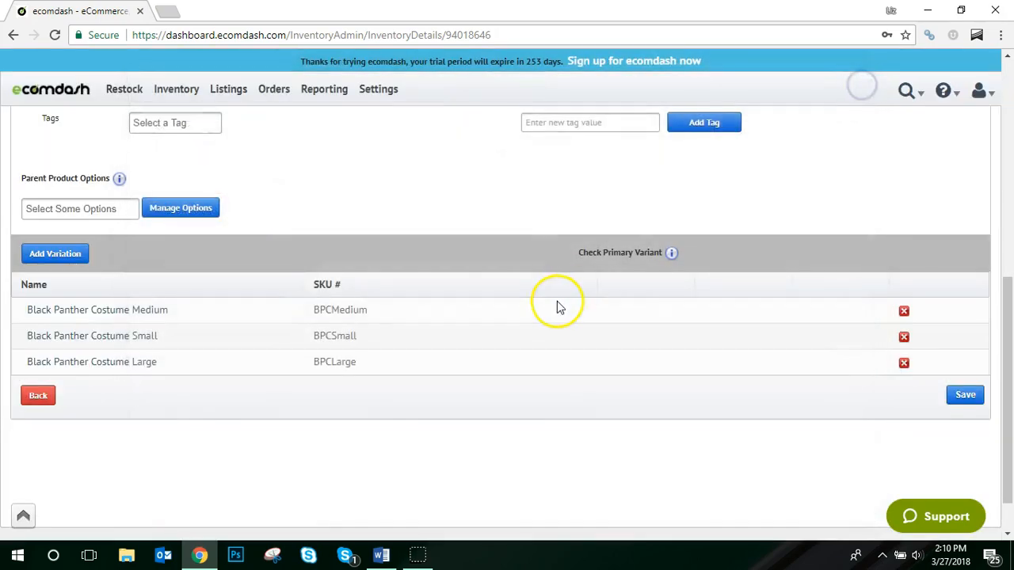
mouse_move(373, 336)
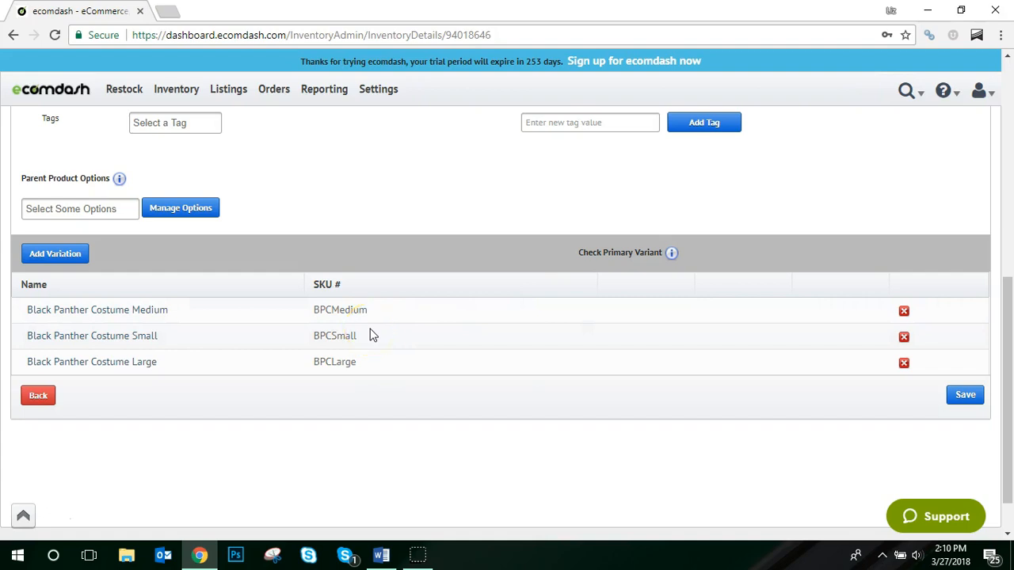
Choose Size as the parent product option and mark it as primary variant.
scroll("up", 3)
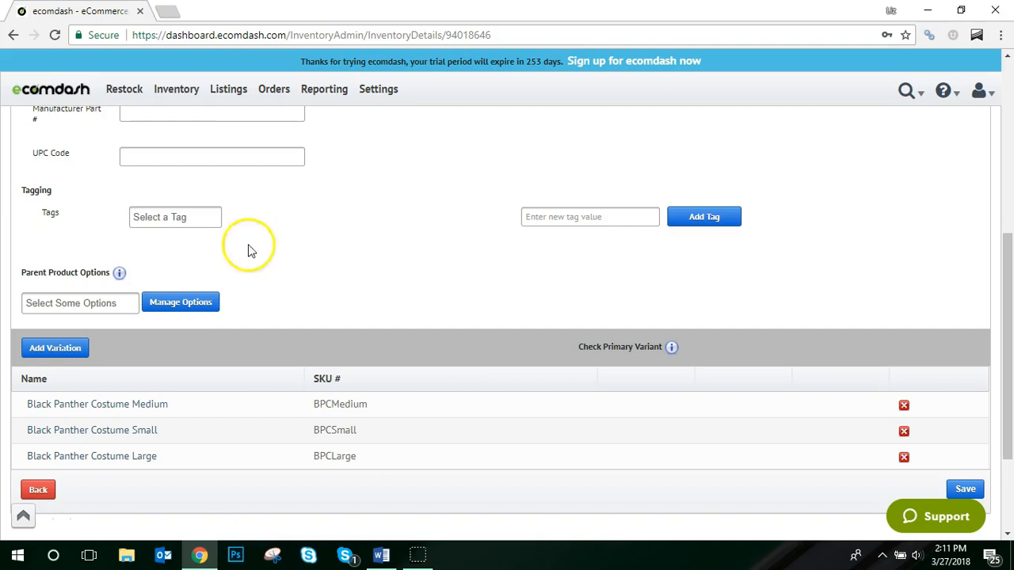
mouse_move(79, 303)
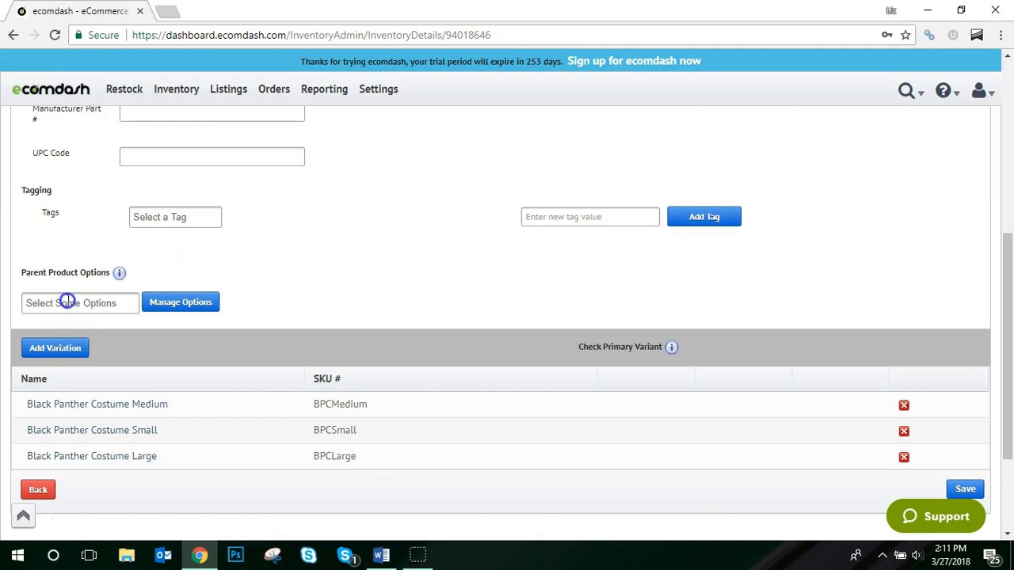
left_click(79, 303)
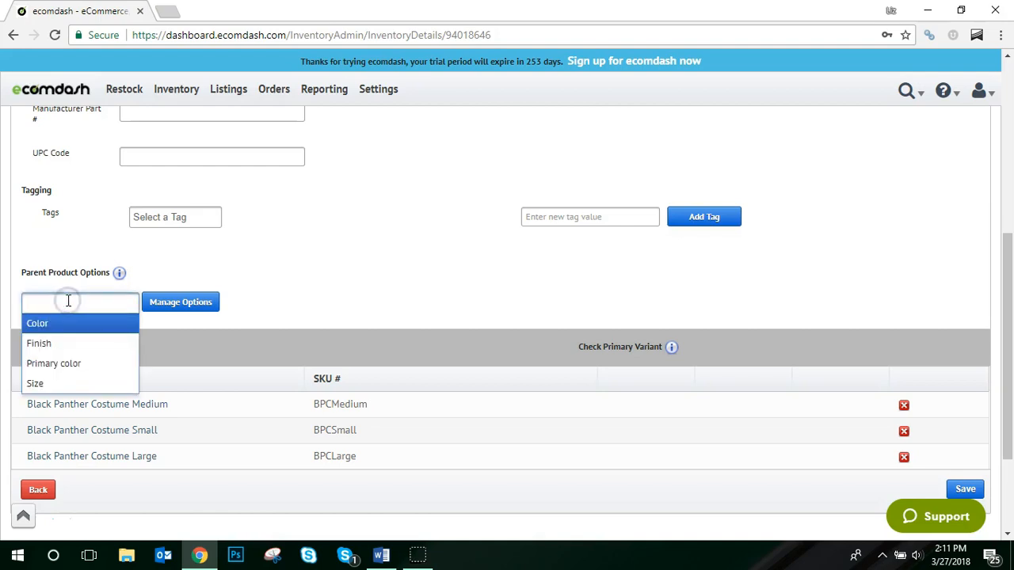
left_click(35, 383)
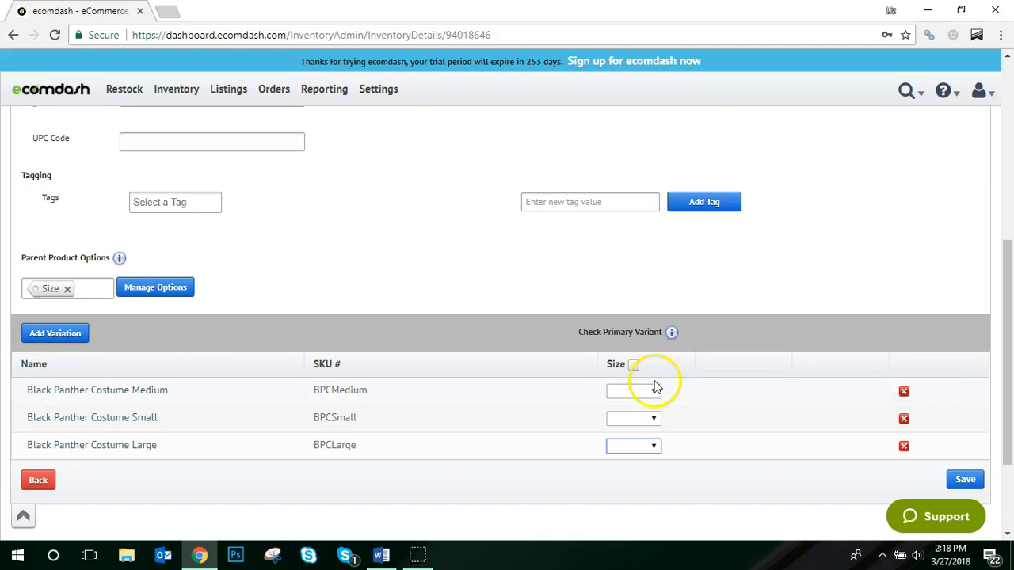
mouse_move(652, 388)
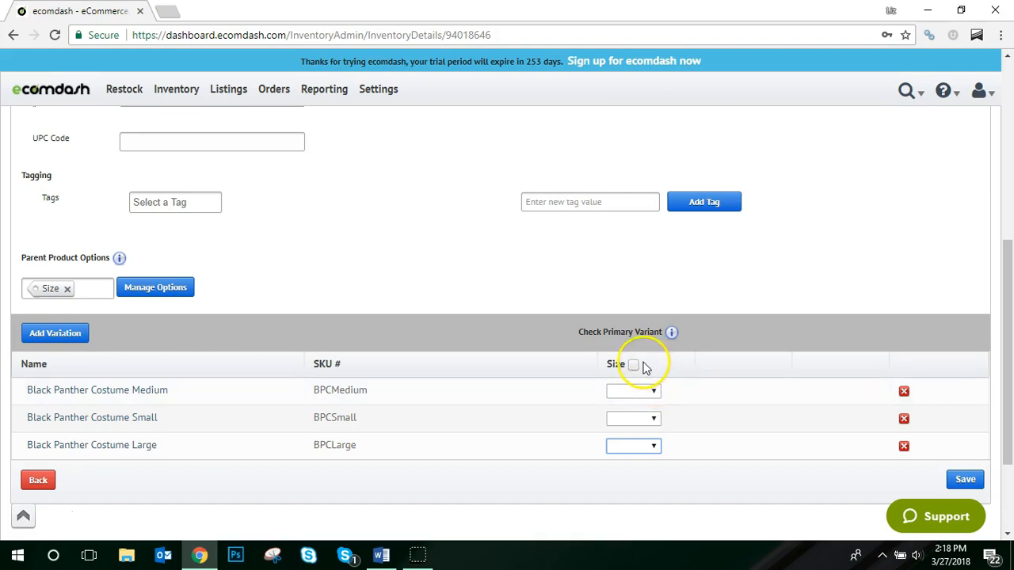
left_click(634, 364)
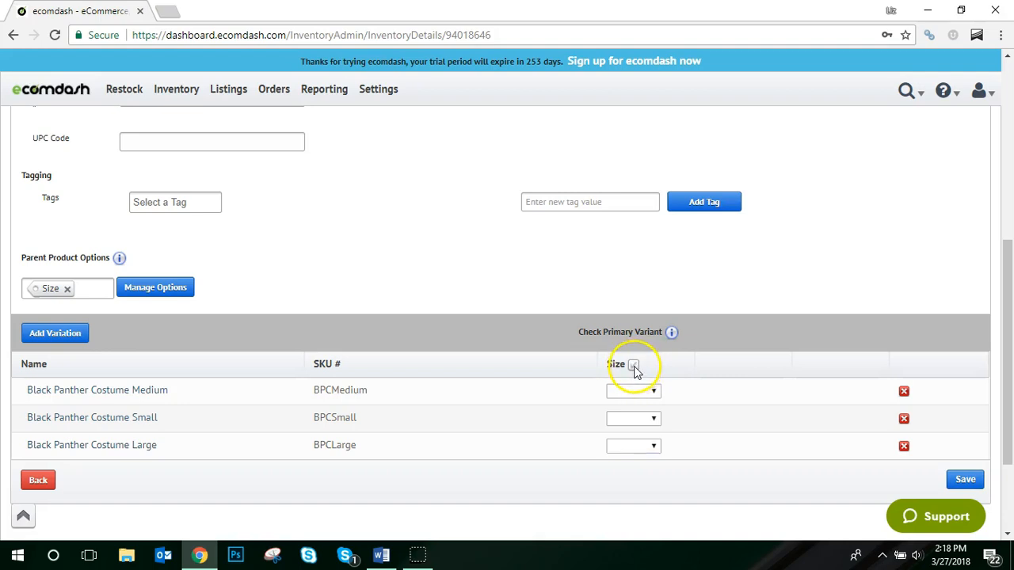
left_click(633, 365)
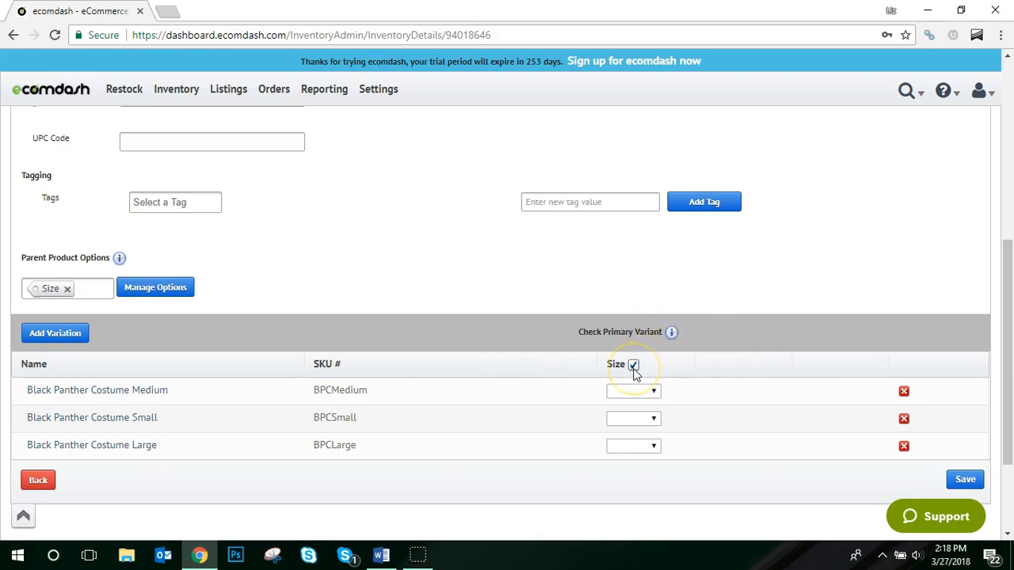
mouse_move(634, 364)
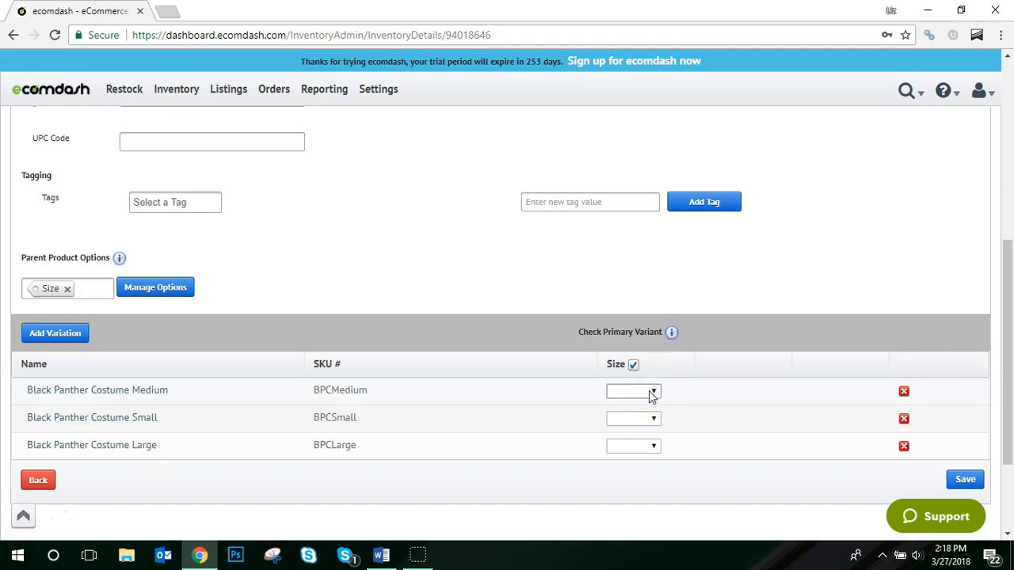
Assign sizes Medium, Small and Large to the variations and save the product.
left_click(633, 390)
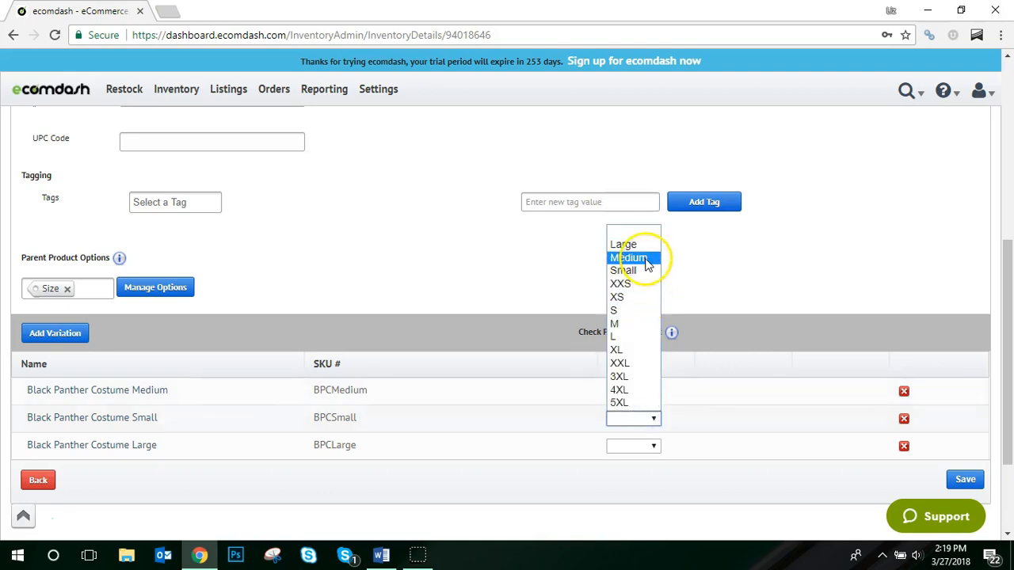
left_click(627, 256)
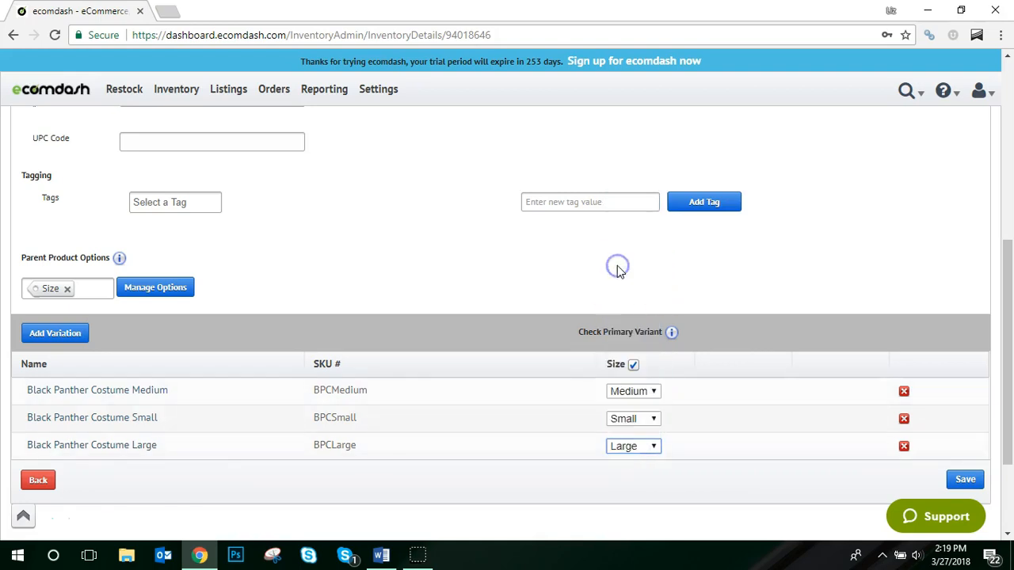
scroll("down", 3)
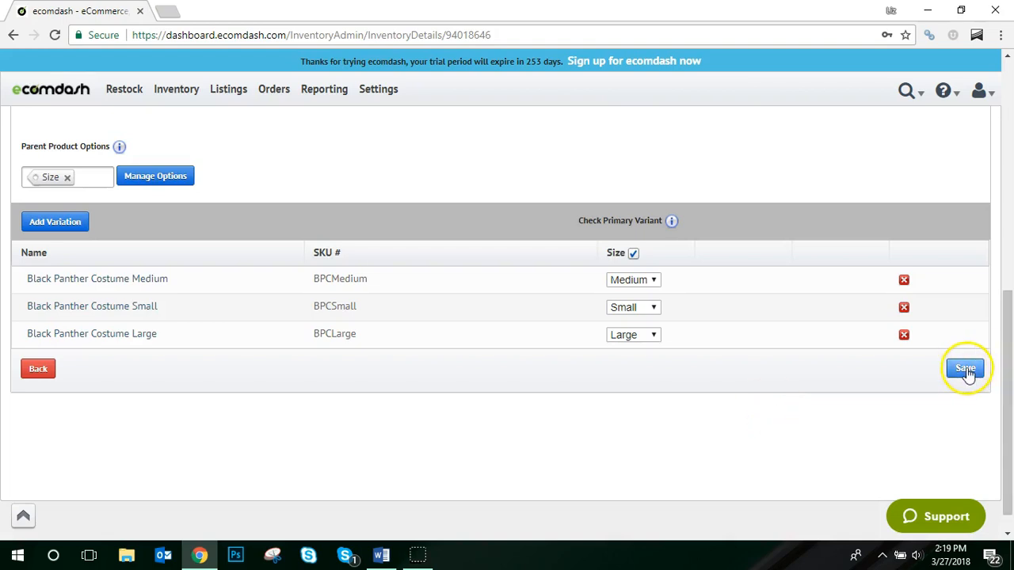
left_click(964, 368)
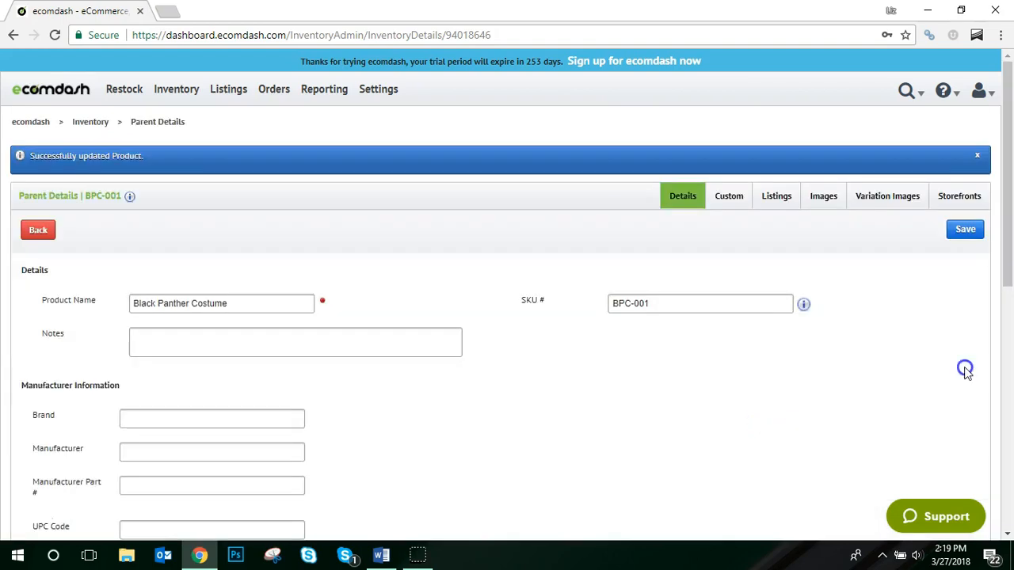
mouse_move(964, 371)
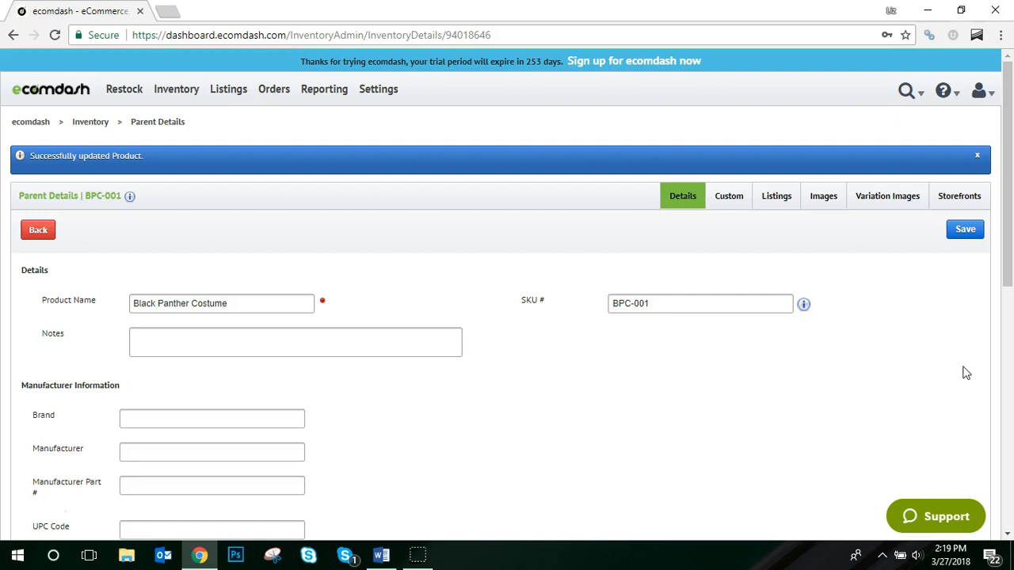
Upload the costume picture as the parent product image for the Black Panther Costume.
left_click(824, 196)
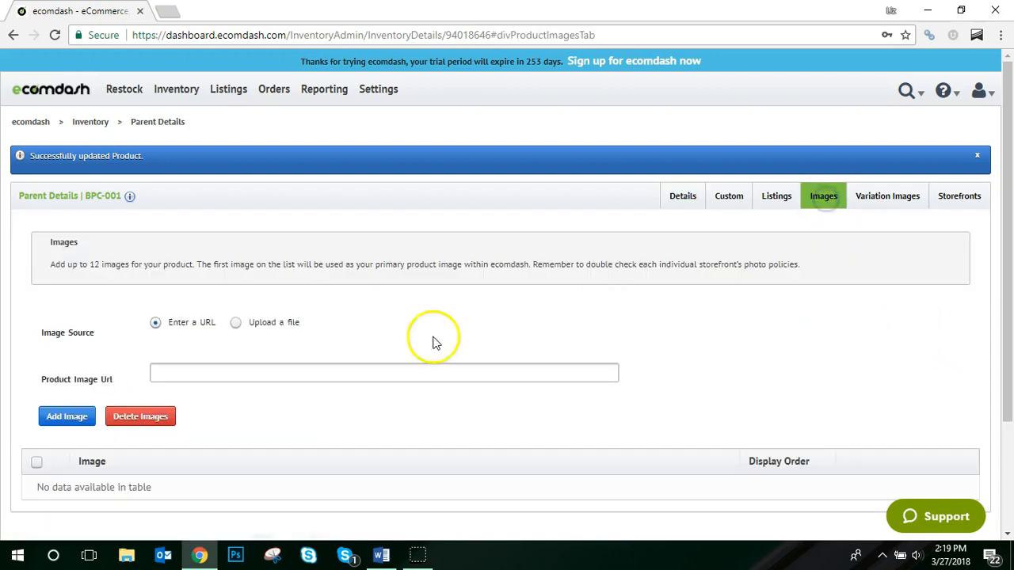
mouse_move(66, 415)
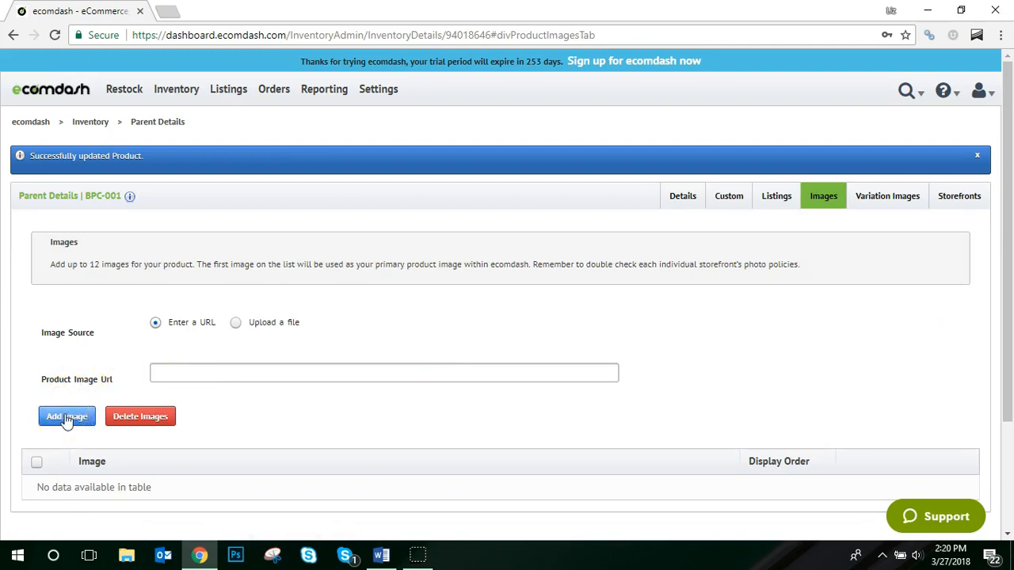
left_click(67, 415)
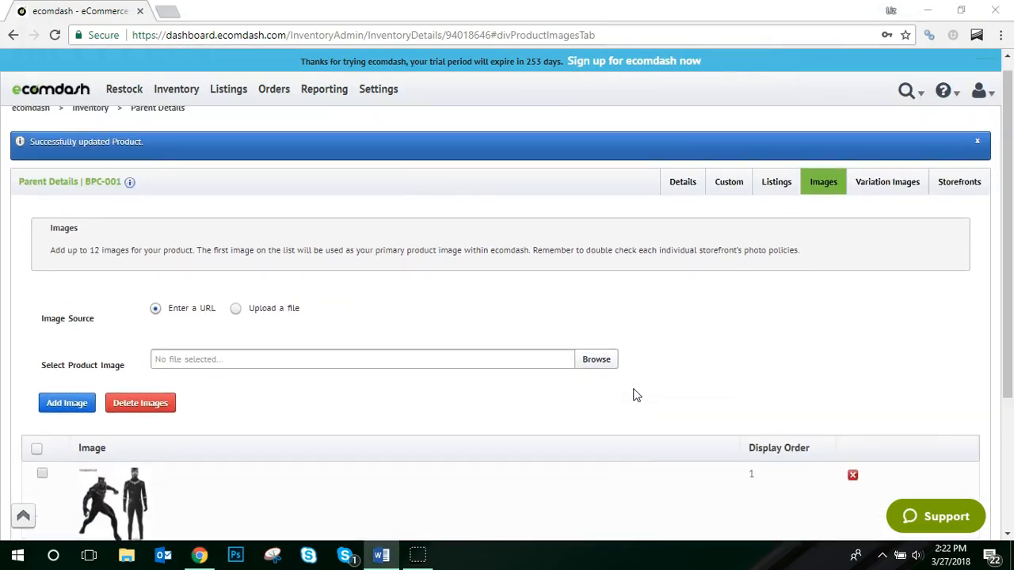
left_click(887, 196)
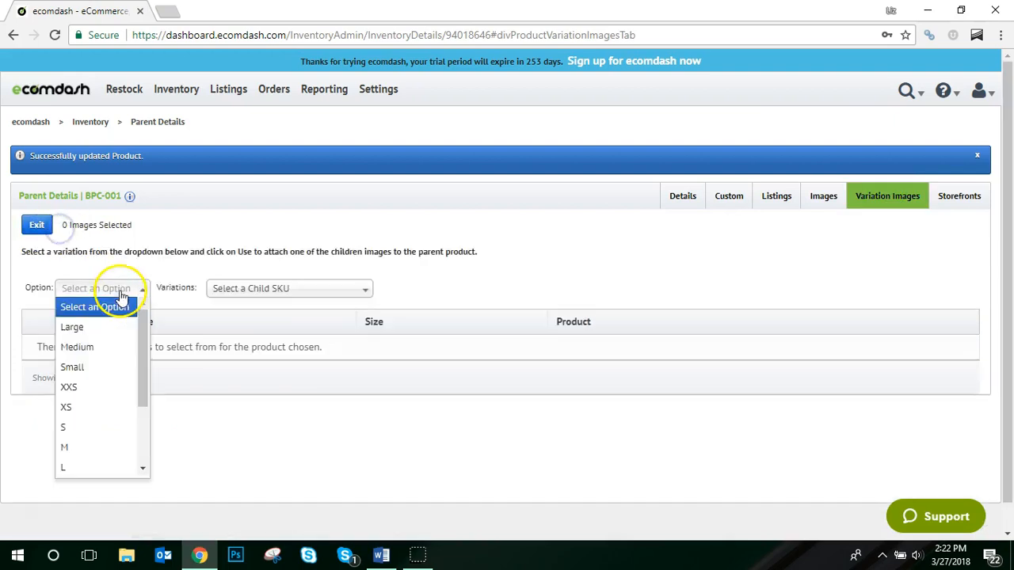
Assign the costume image to the Large, Medium and Small child SKUs and exit to view assignments.
left_click(71, 326)
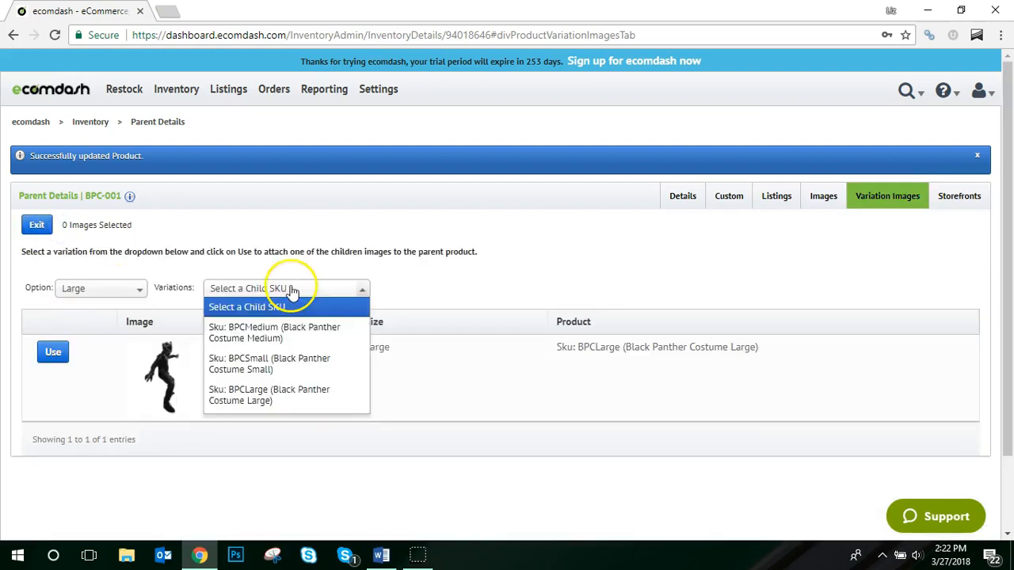
left_click(269, 394)
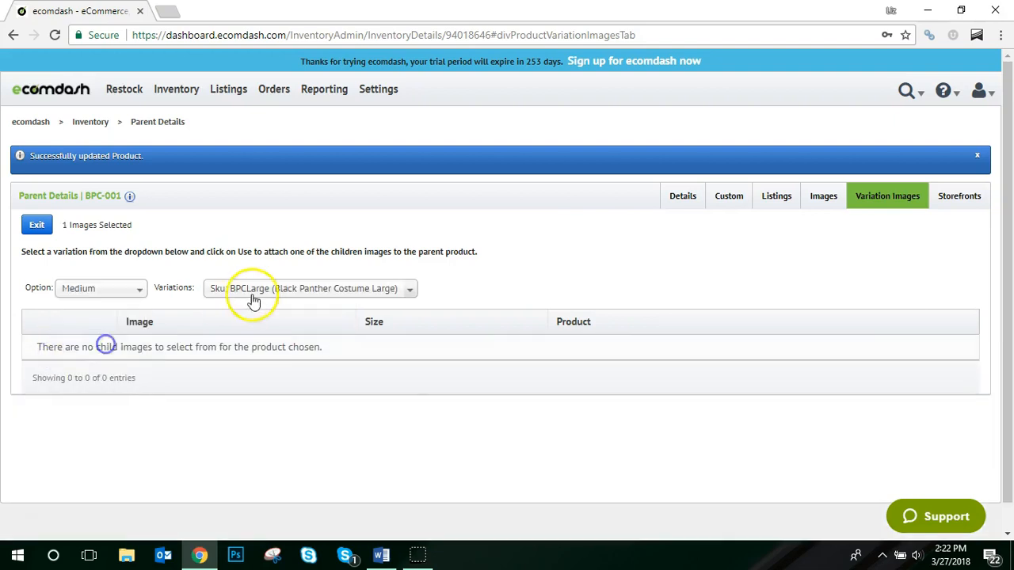
left_click(101, 288)
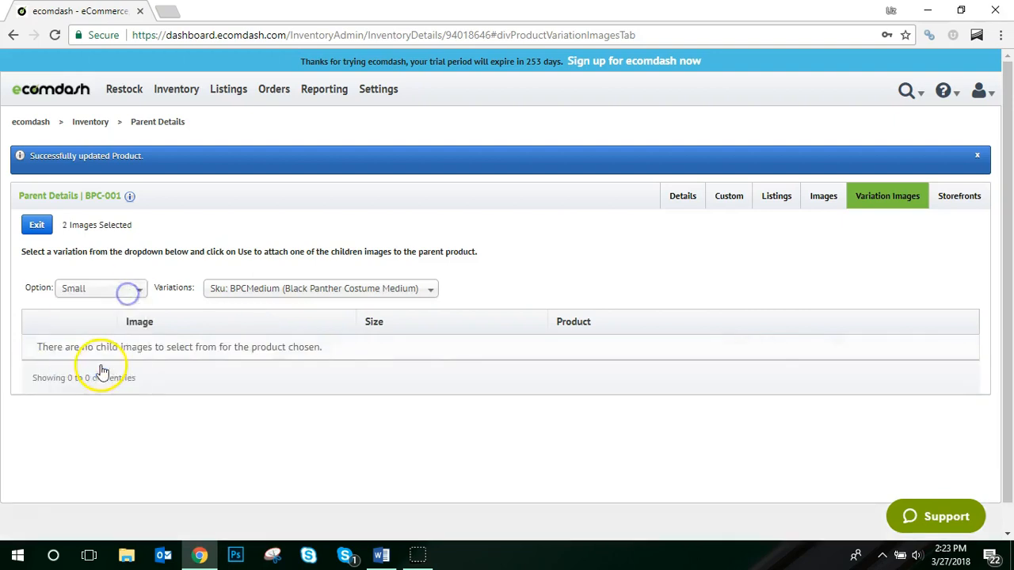
left_click(309, 289)
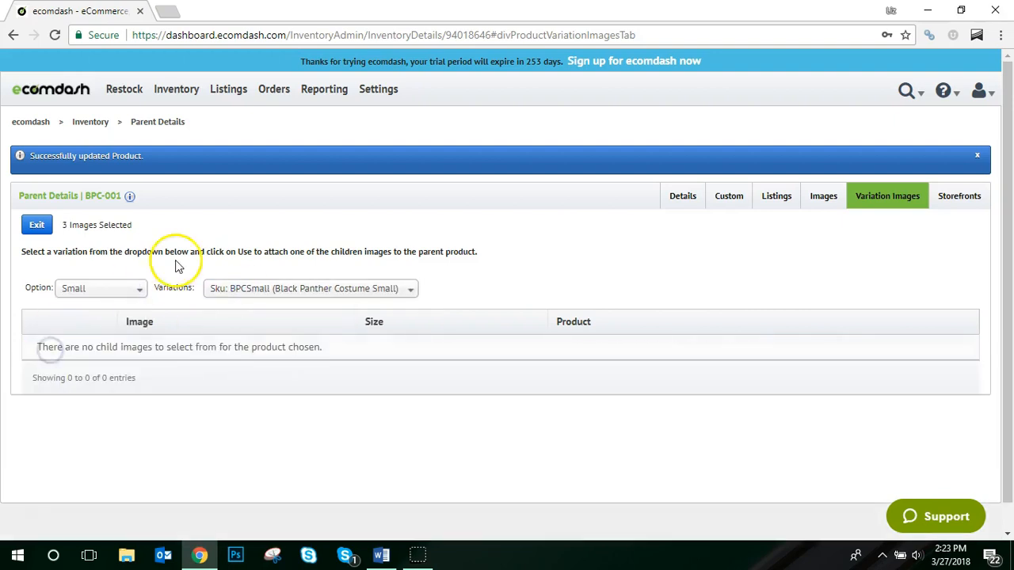
mouse_move(209, 266)
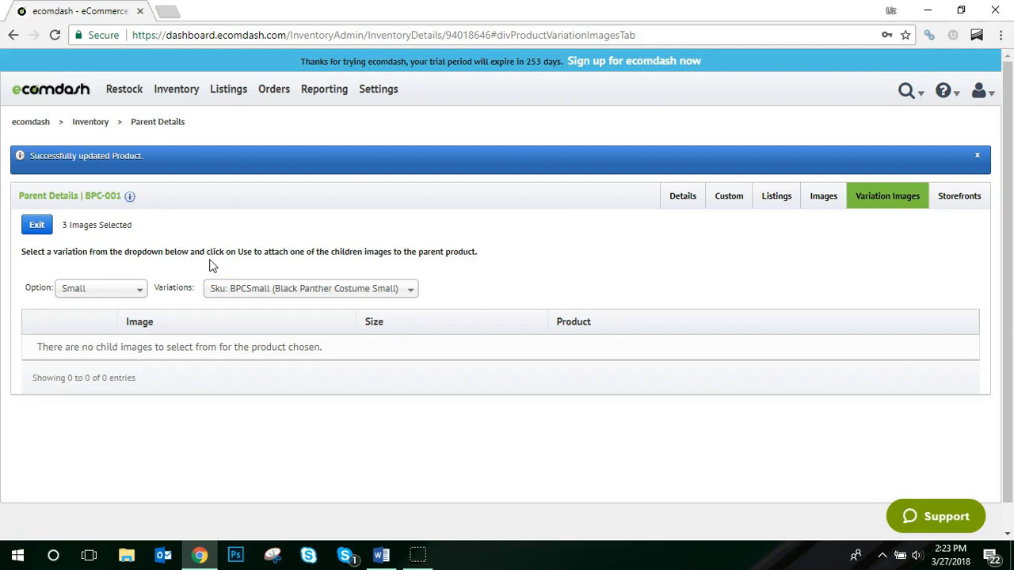
mouse_move(37, 225)
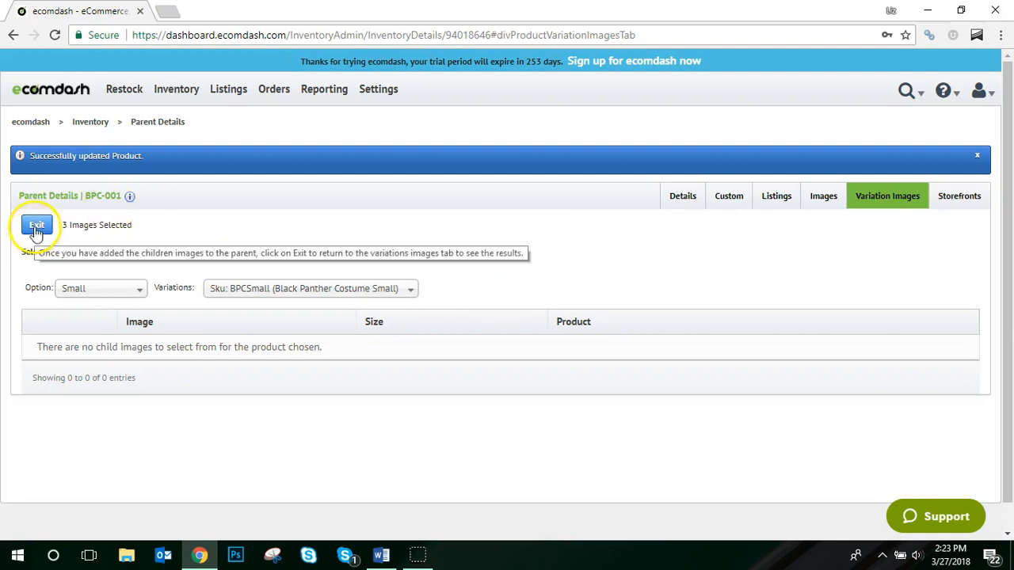
left_click(36, 225)
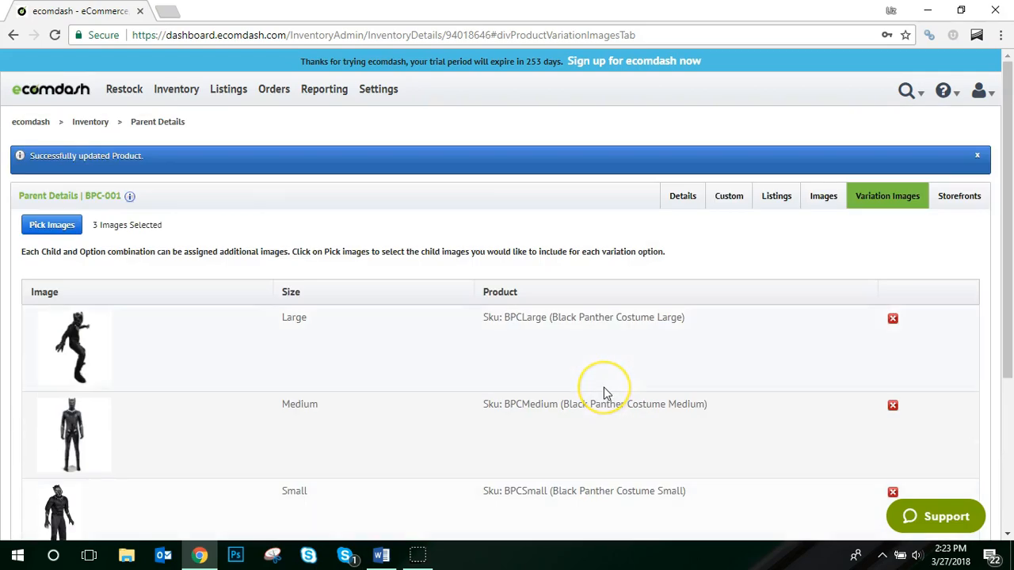
mouse_move(605, 393)
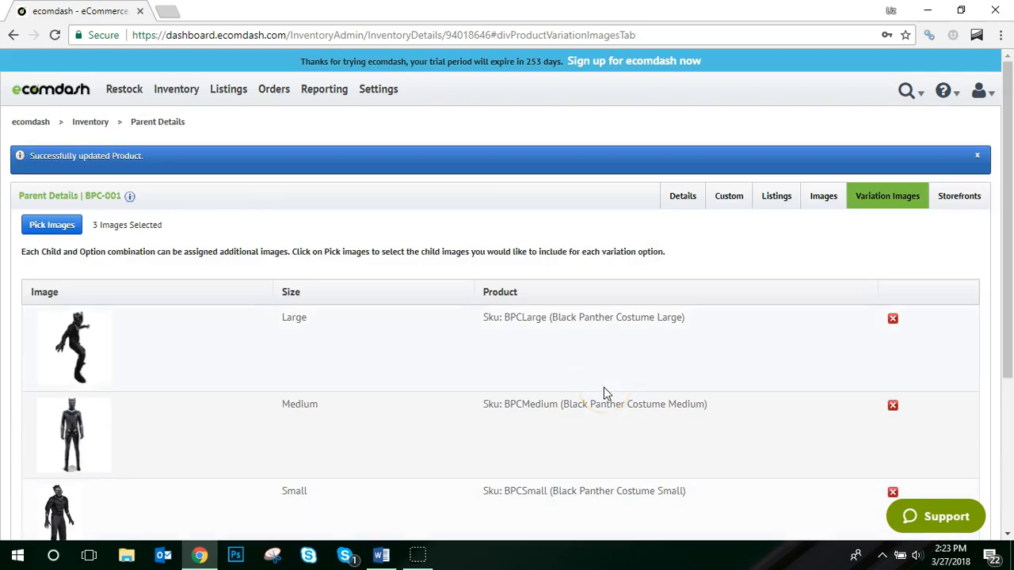